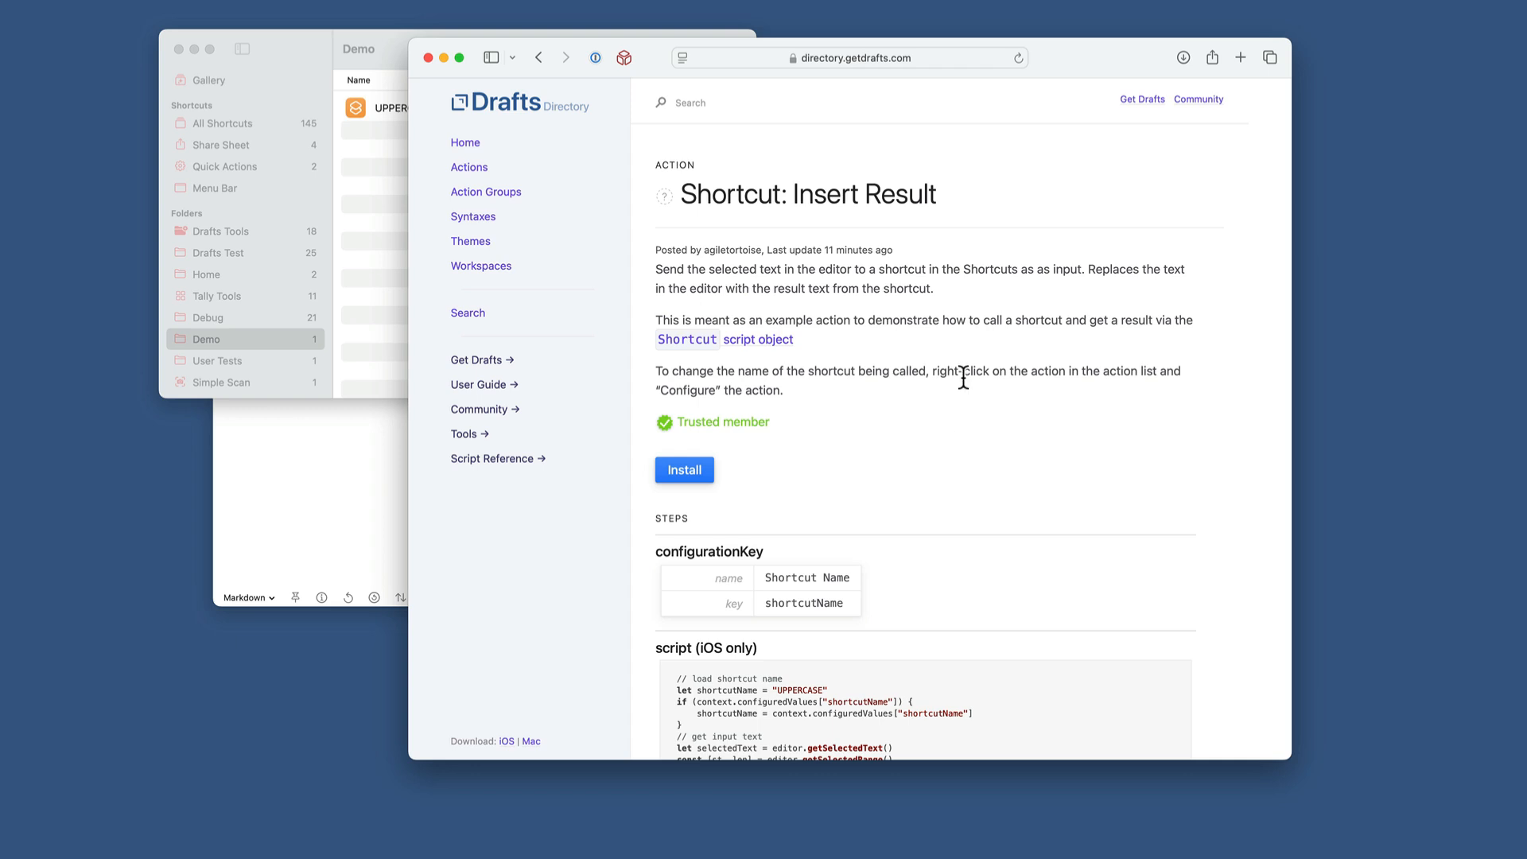
pyautogui.moveTo(965, 391)
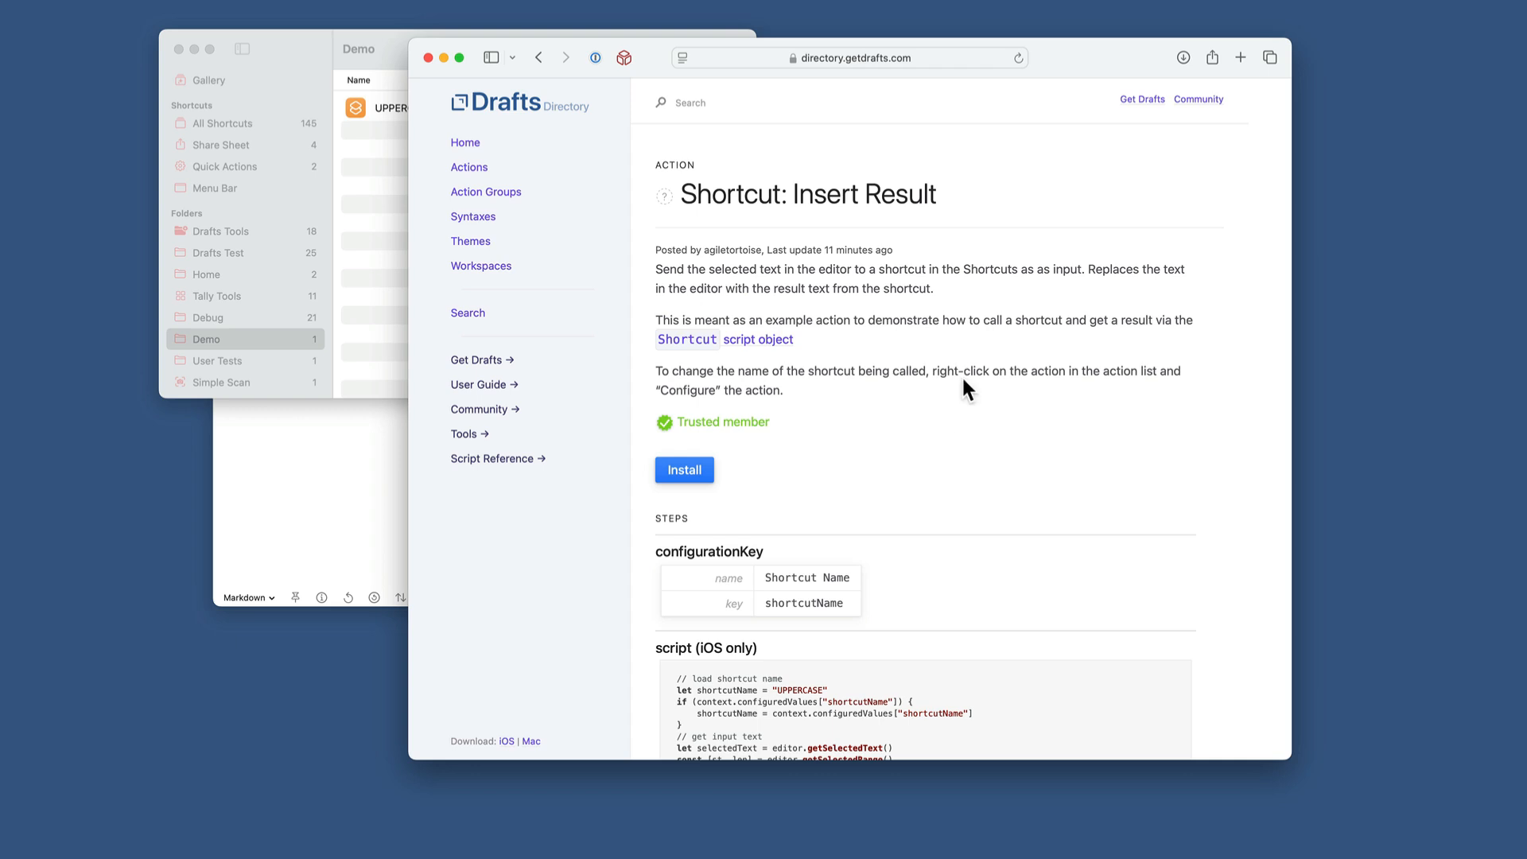
pyautogui.moveTo(806, 267)
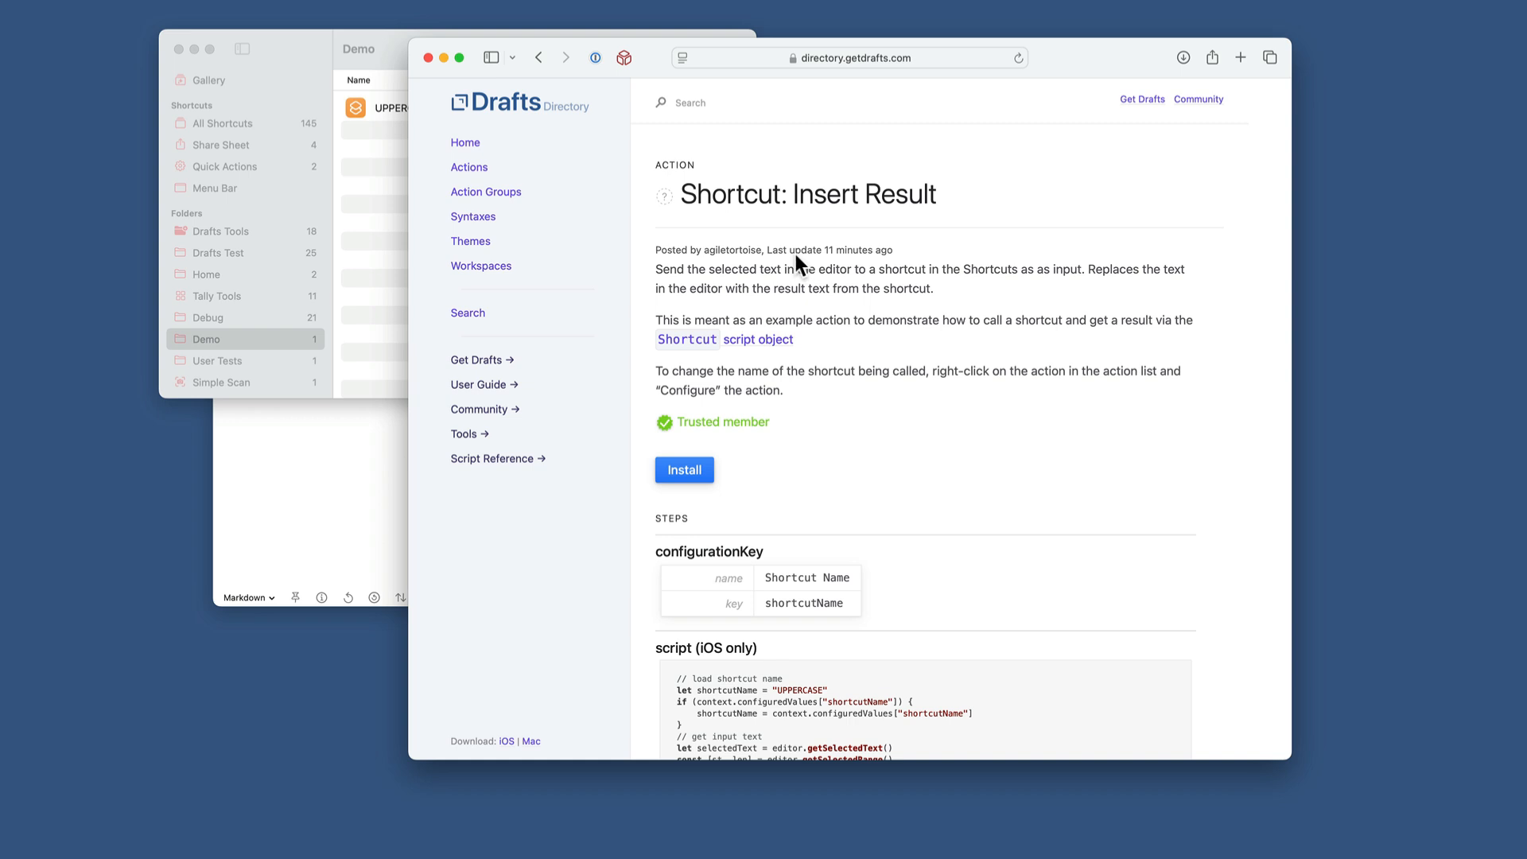
pyautogui.moveTo(857, 201)
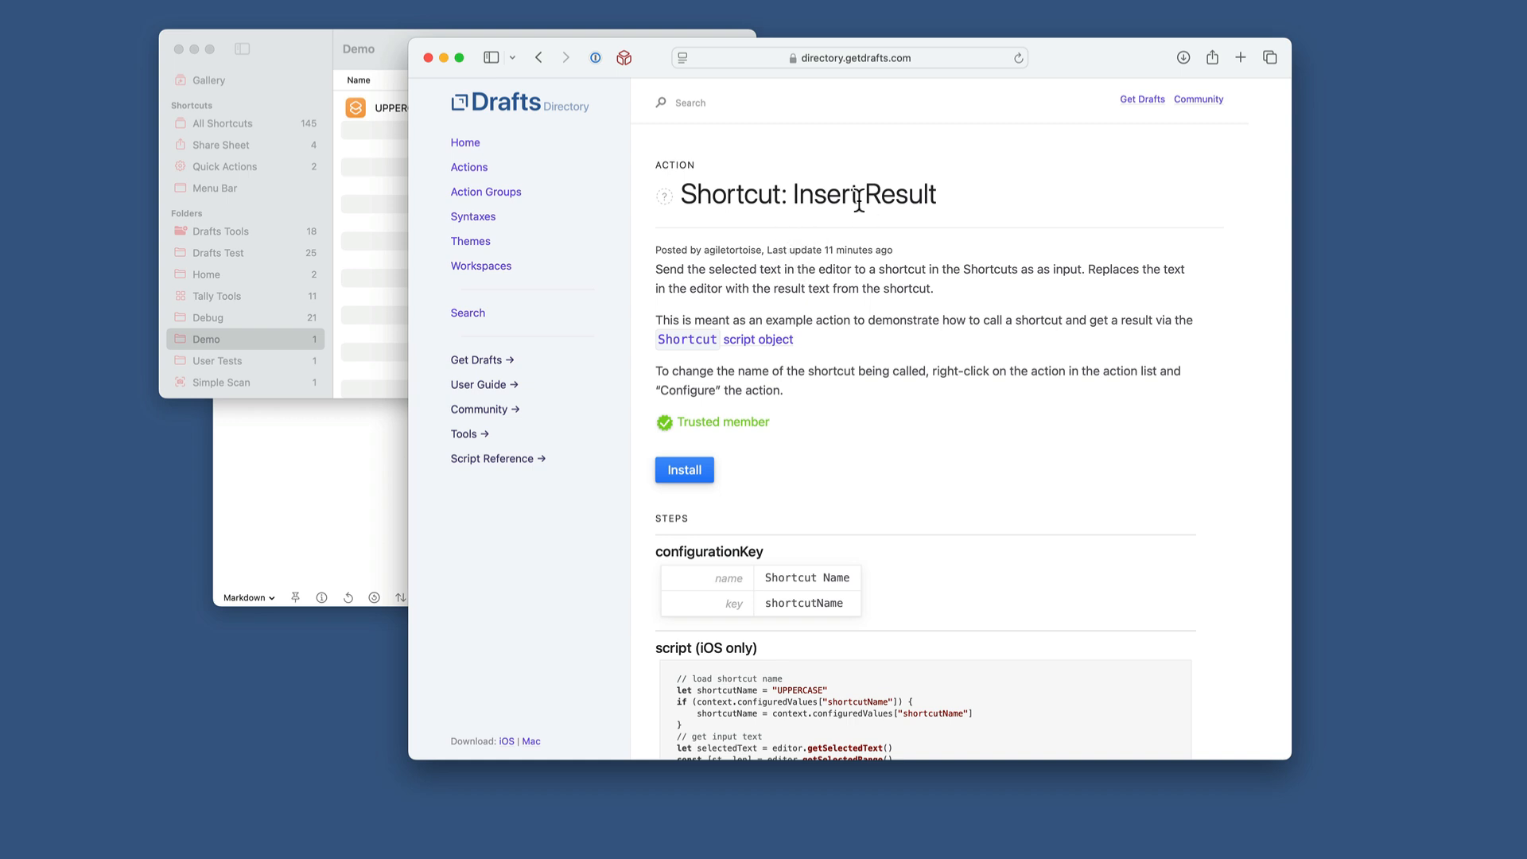
pyautogui.moveTo(879, 198)
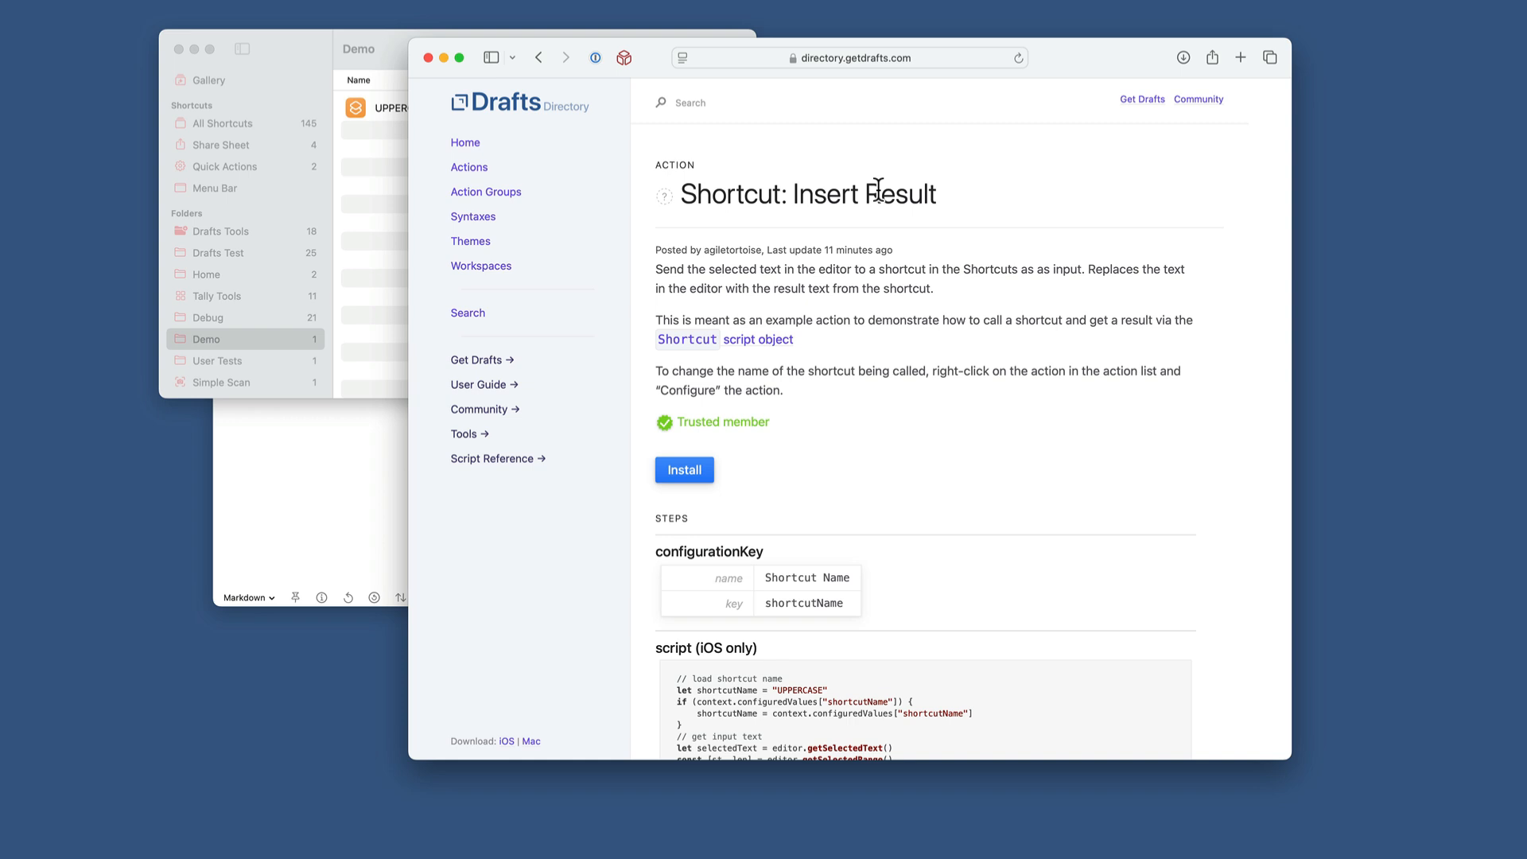
pyautogui.moveTo(877, 183)
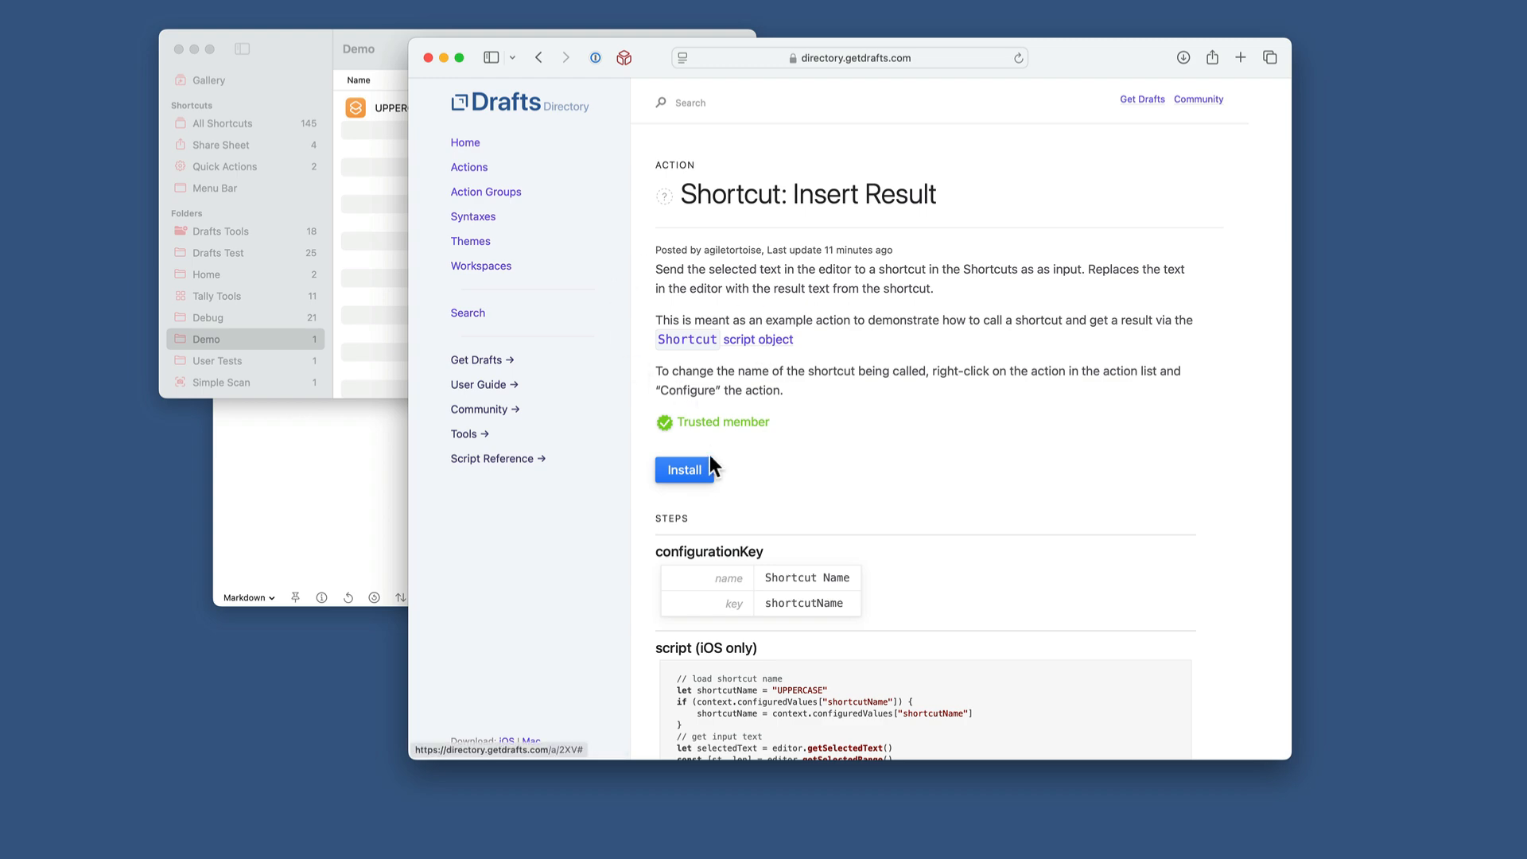
# Import 'Shortcut: Insert Result' into Drafts as a new action in the Demo group
pyautogui.click(684, 469)
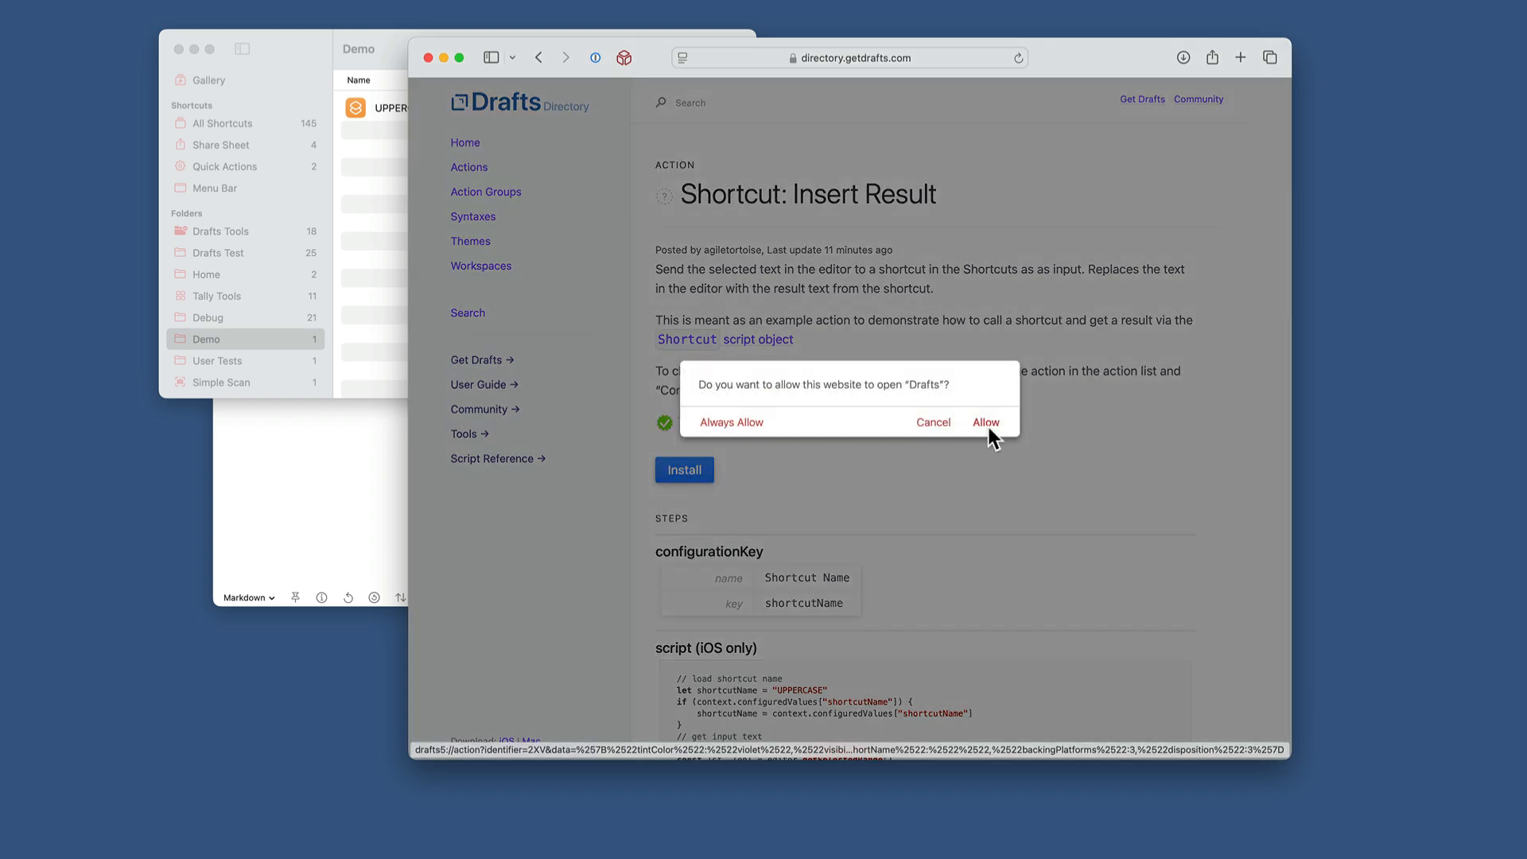
pyautogui.click(986, 422)
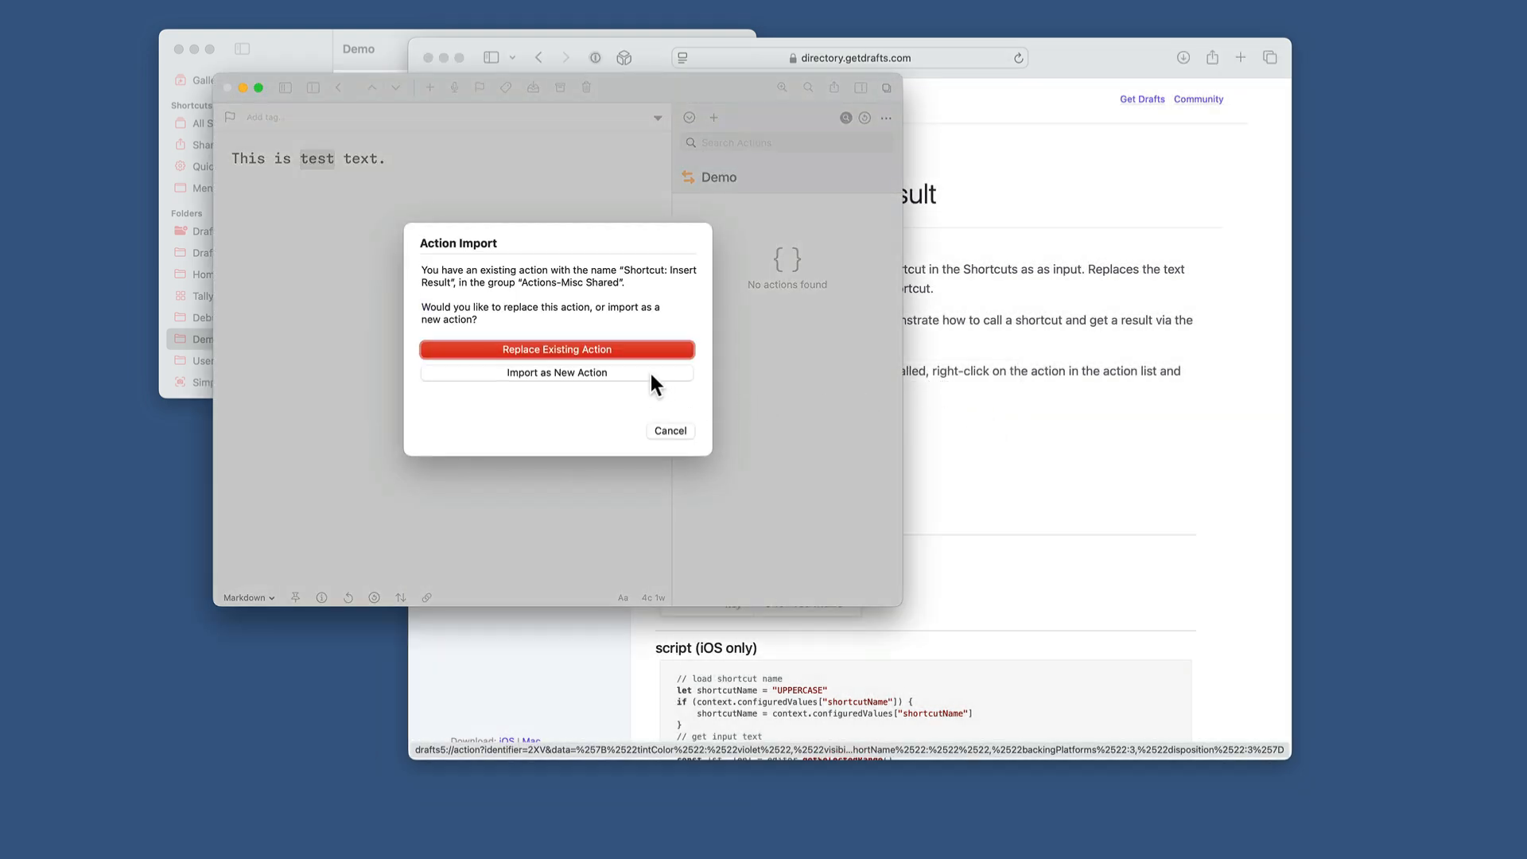
pyautogui.click(556, 372)
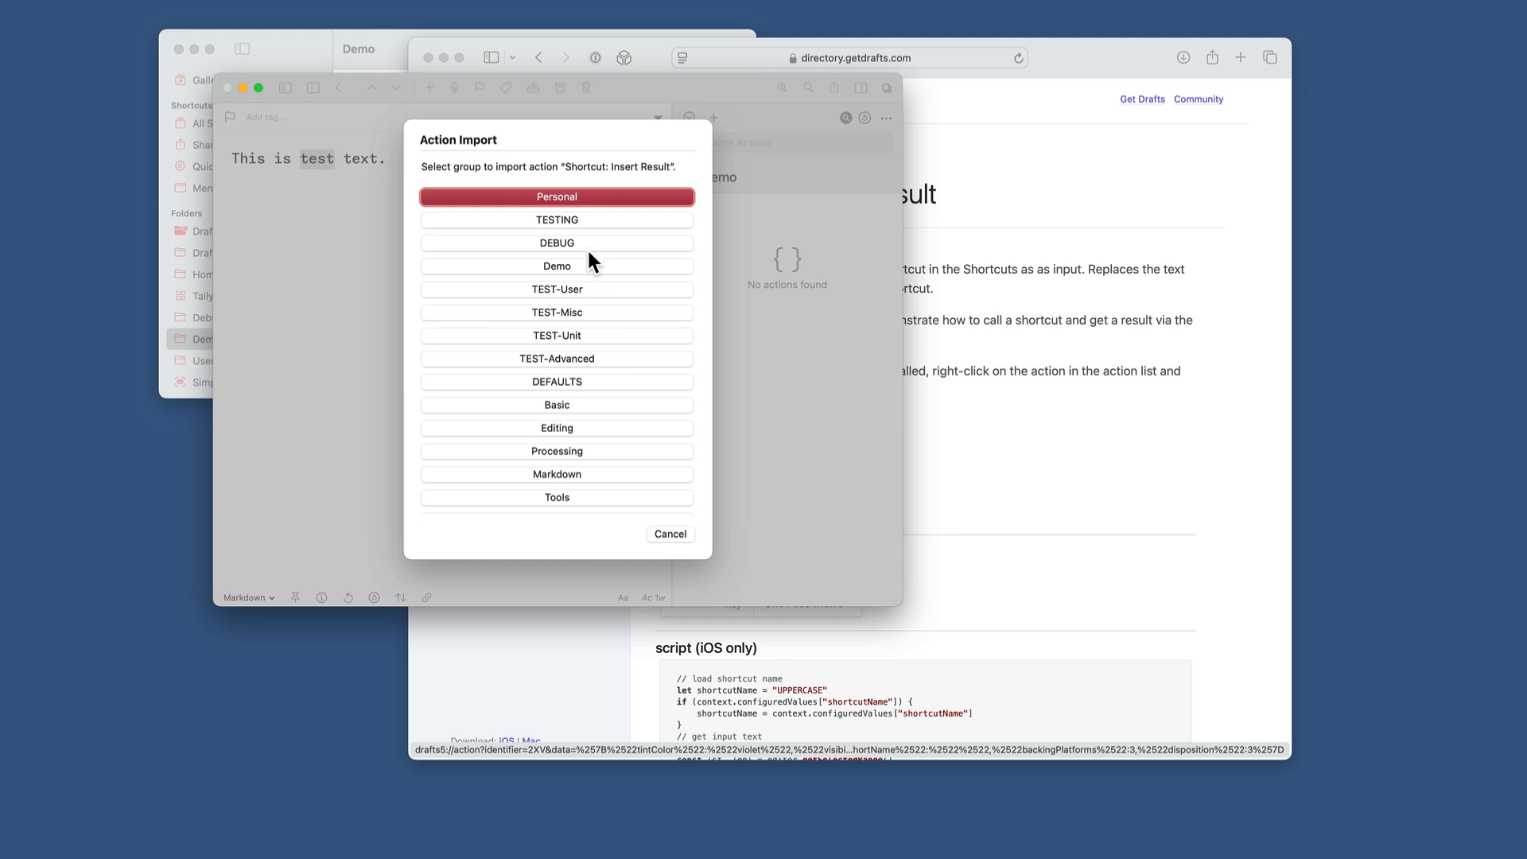
pyautogui.click(556, 266)
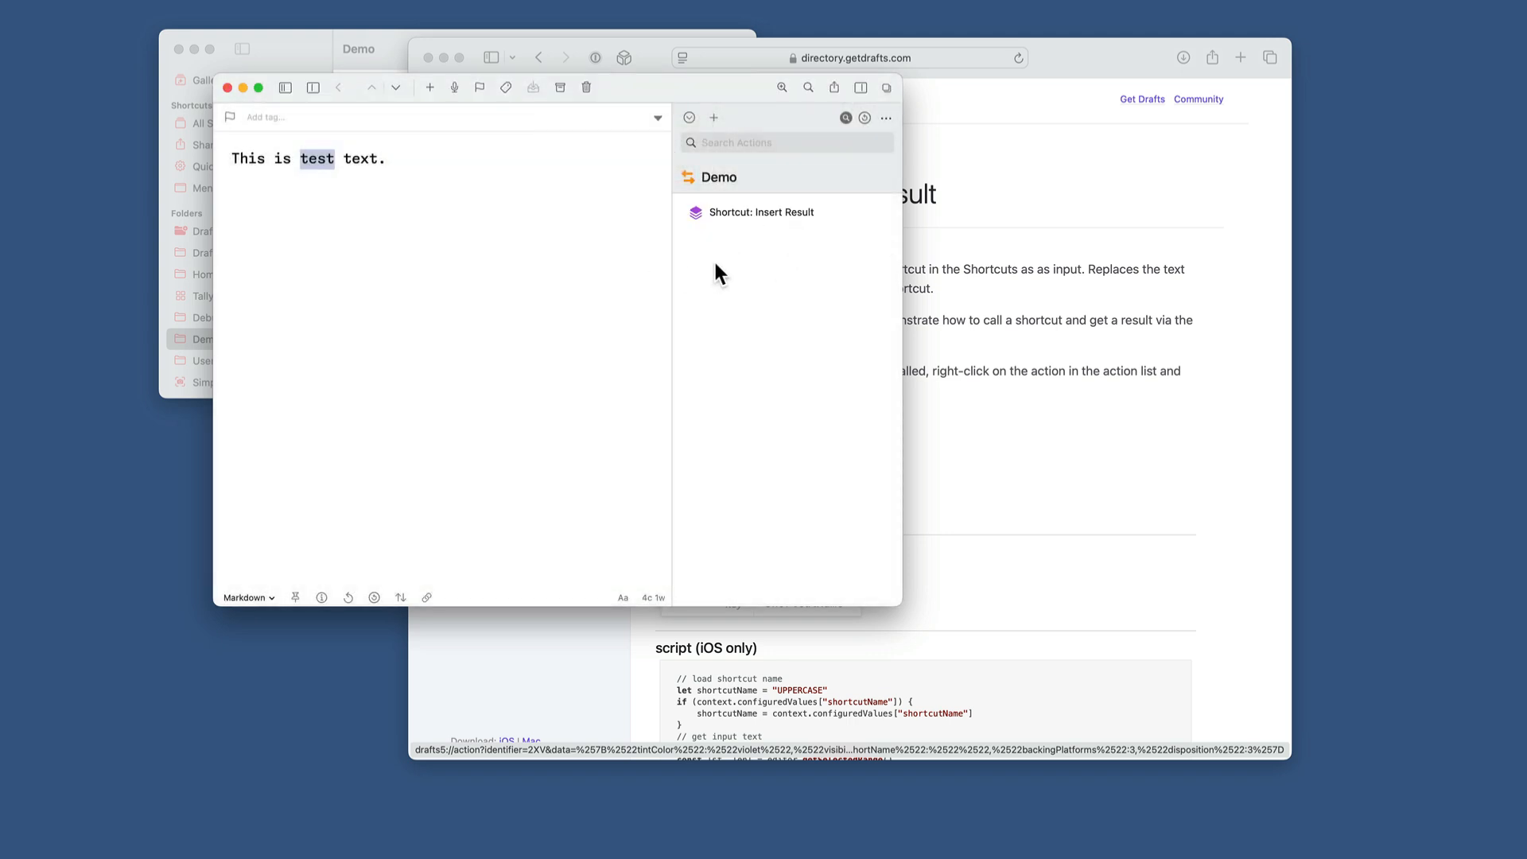
pyautogui.moveTo(737, 224)
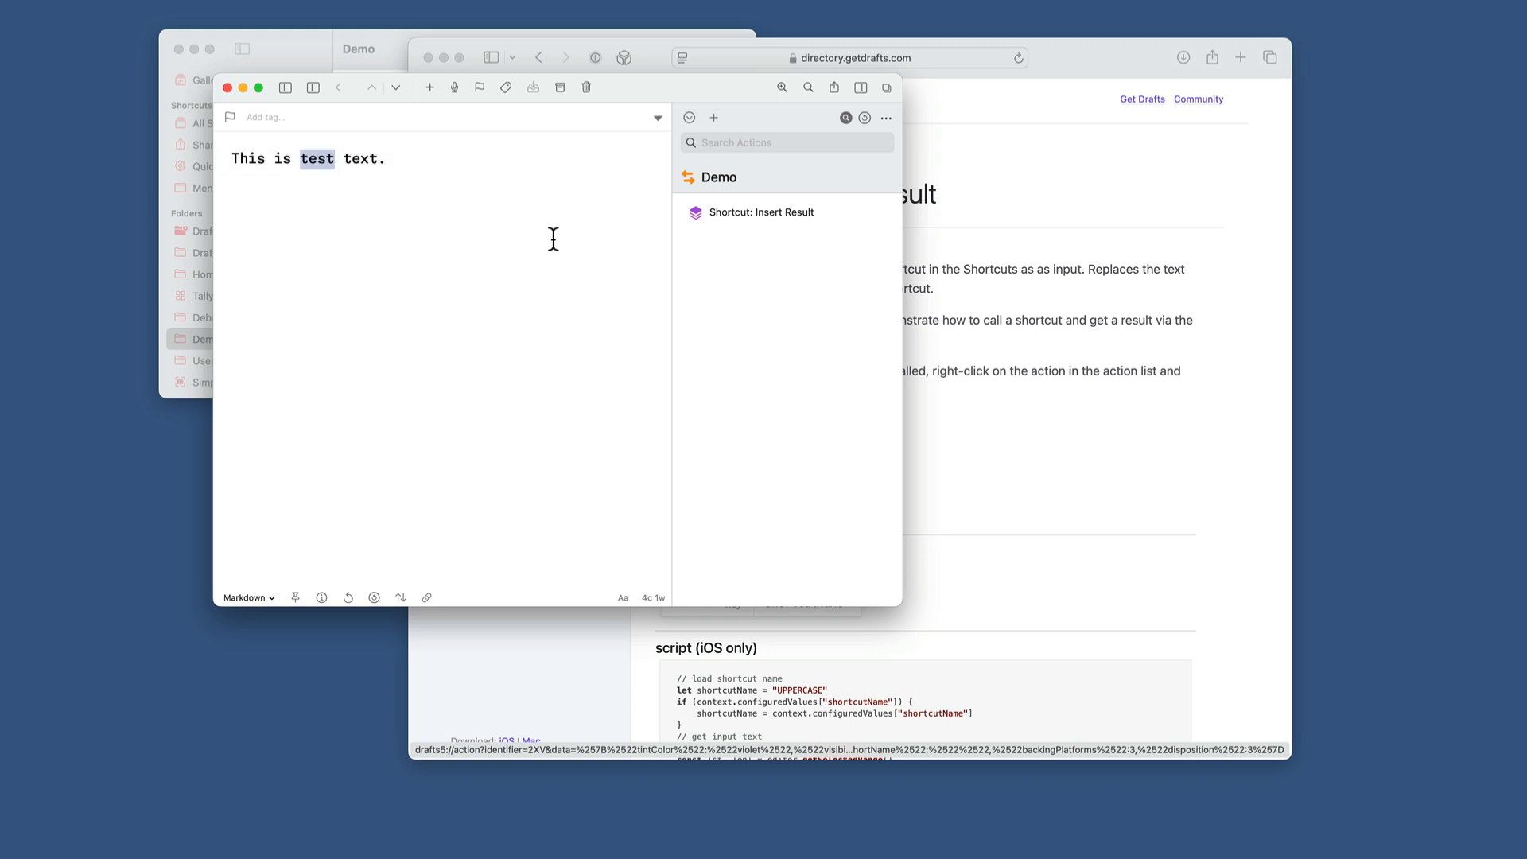
pyautogui.moveTo(754, 231)
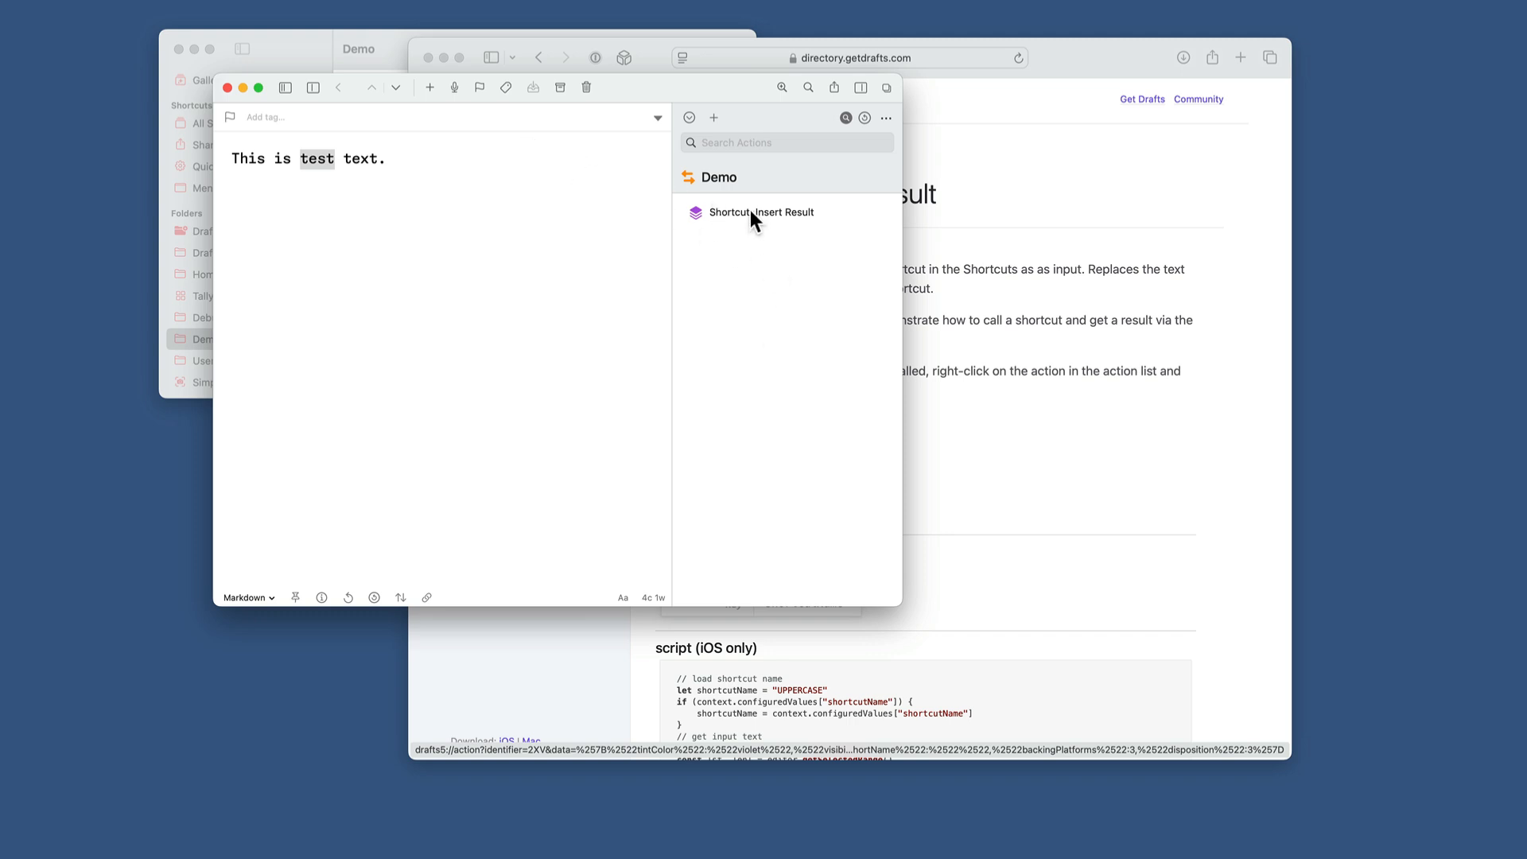
# Run the new action, then open the UPPERCASE shortcut from Demo for editing in Shortcuts
pyautogui.click(761, 212)
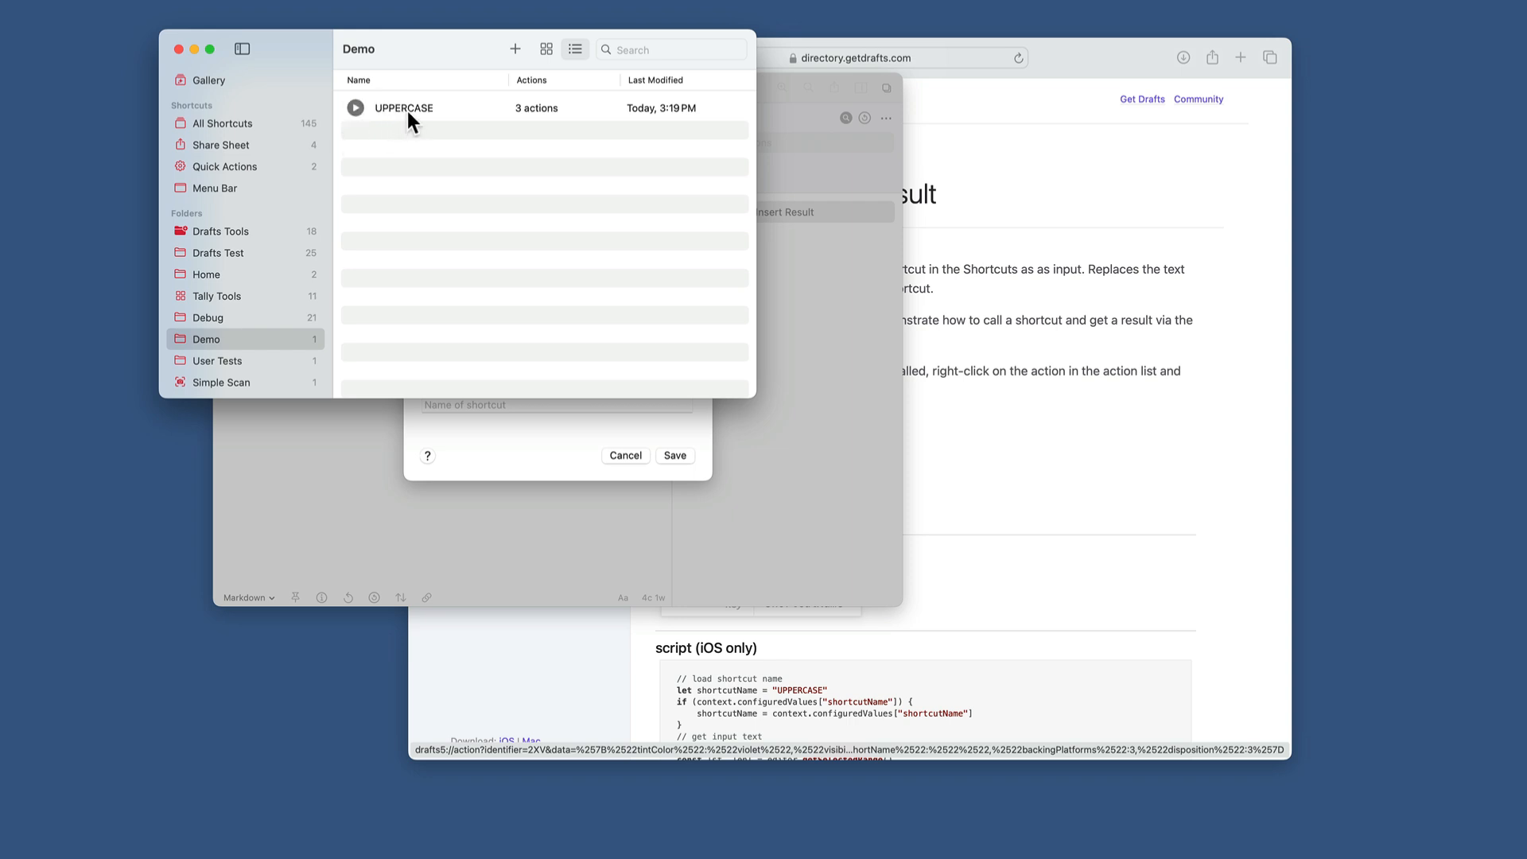
pyautogui.rightClick(412, 111)
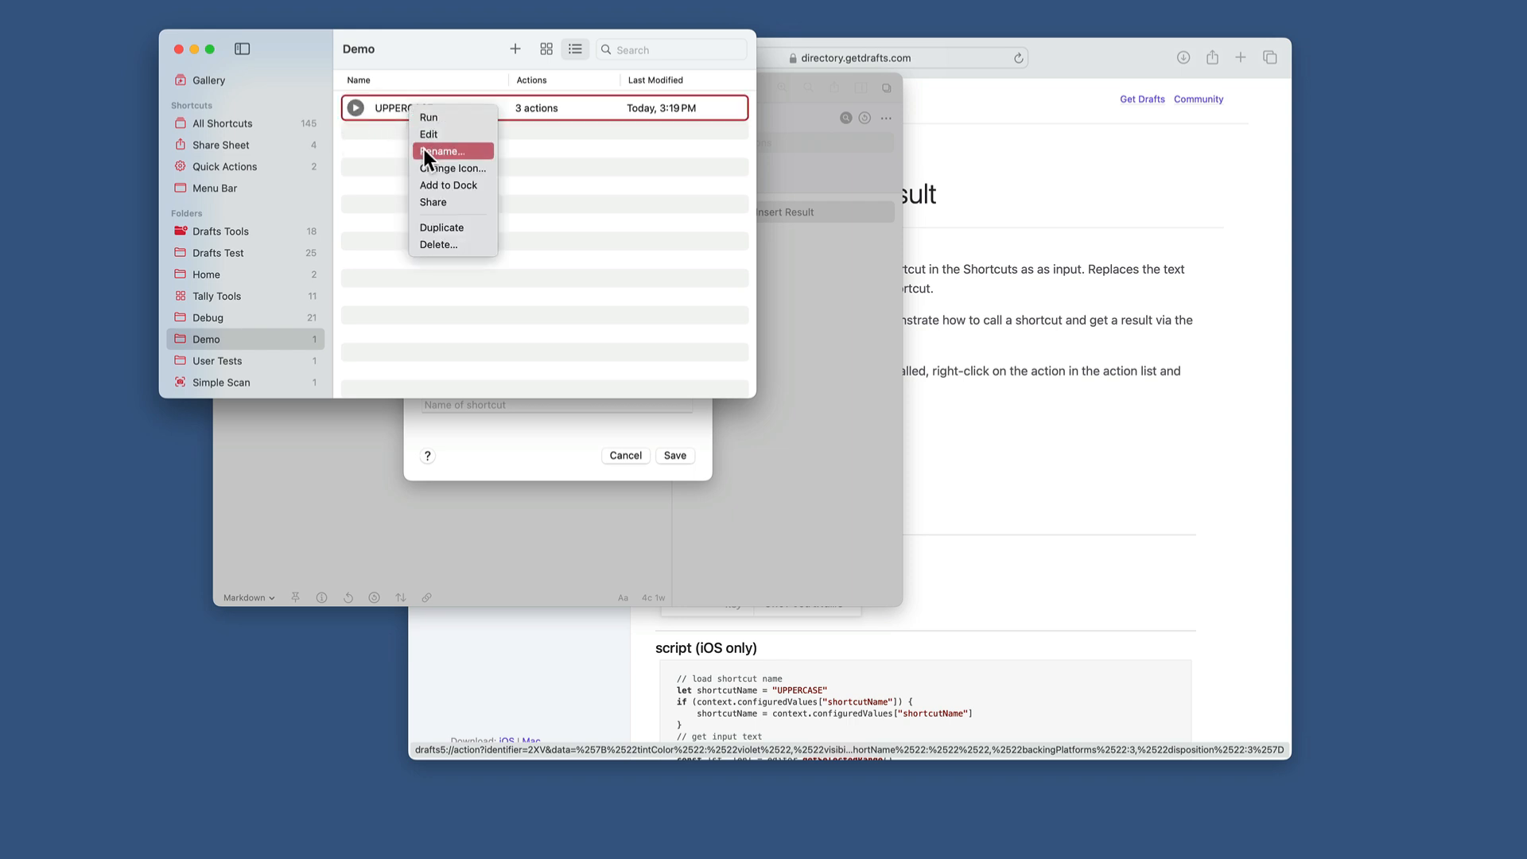
pyautogui.click(429, 134)
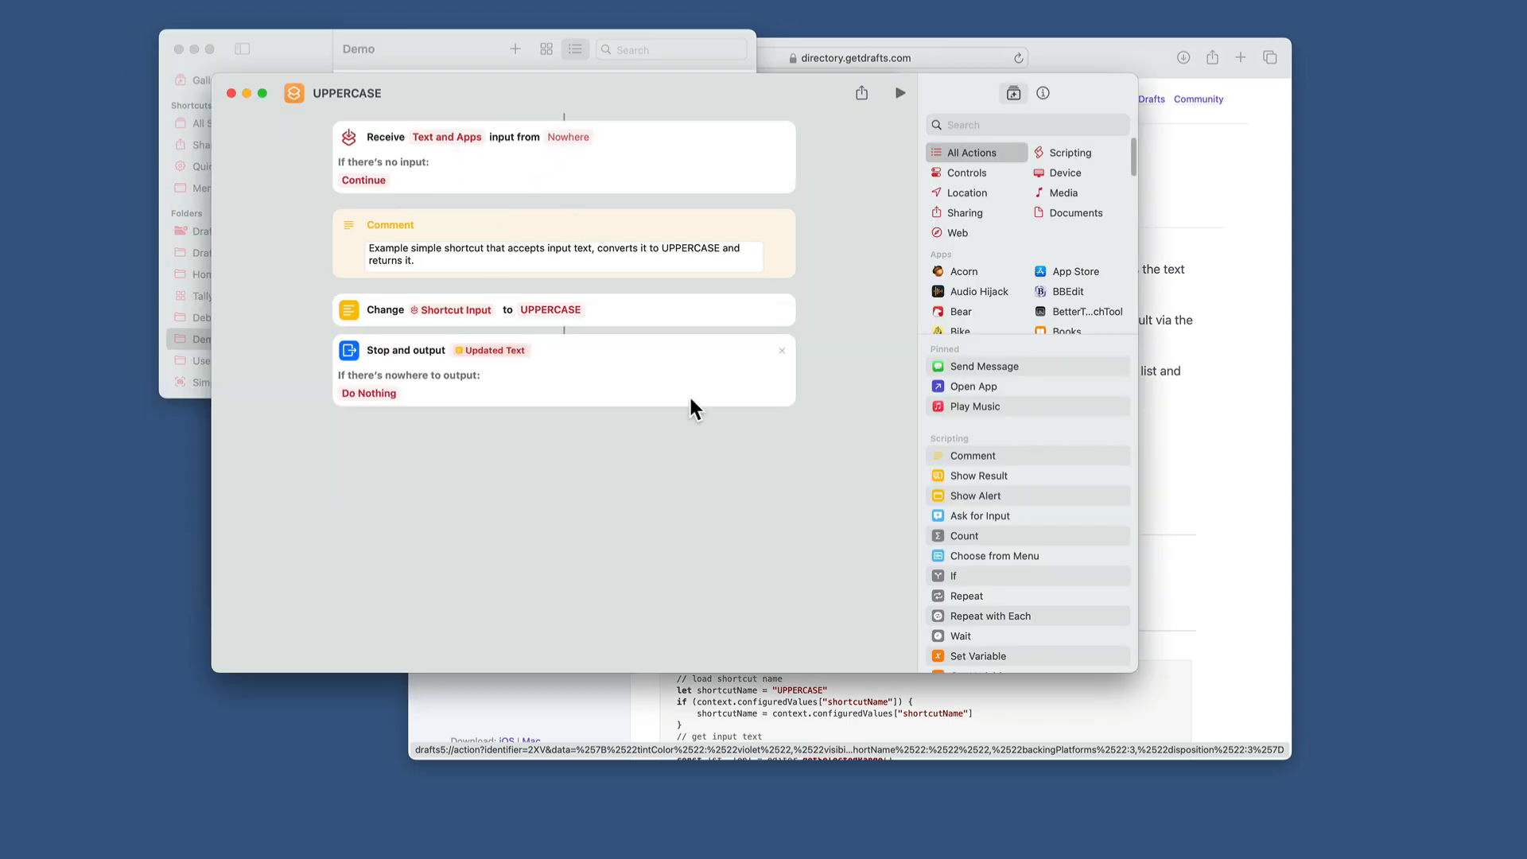
pyautogui.moveTo(863, 248)
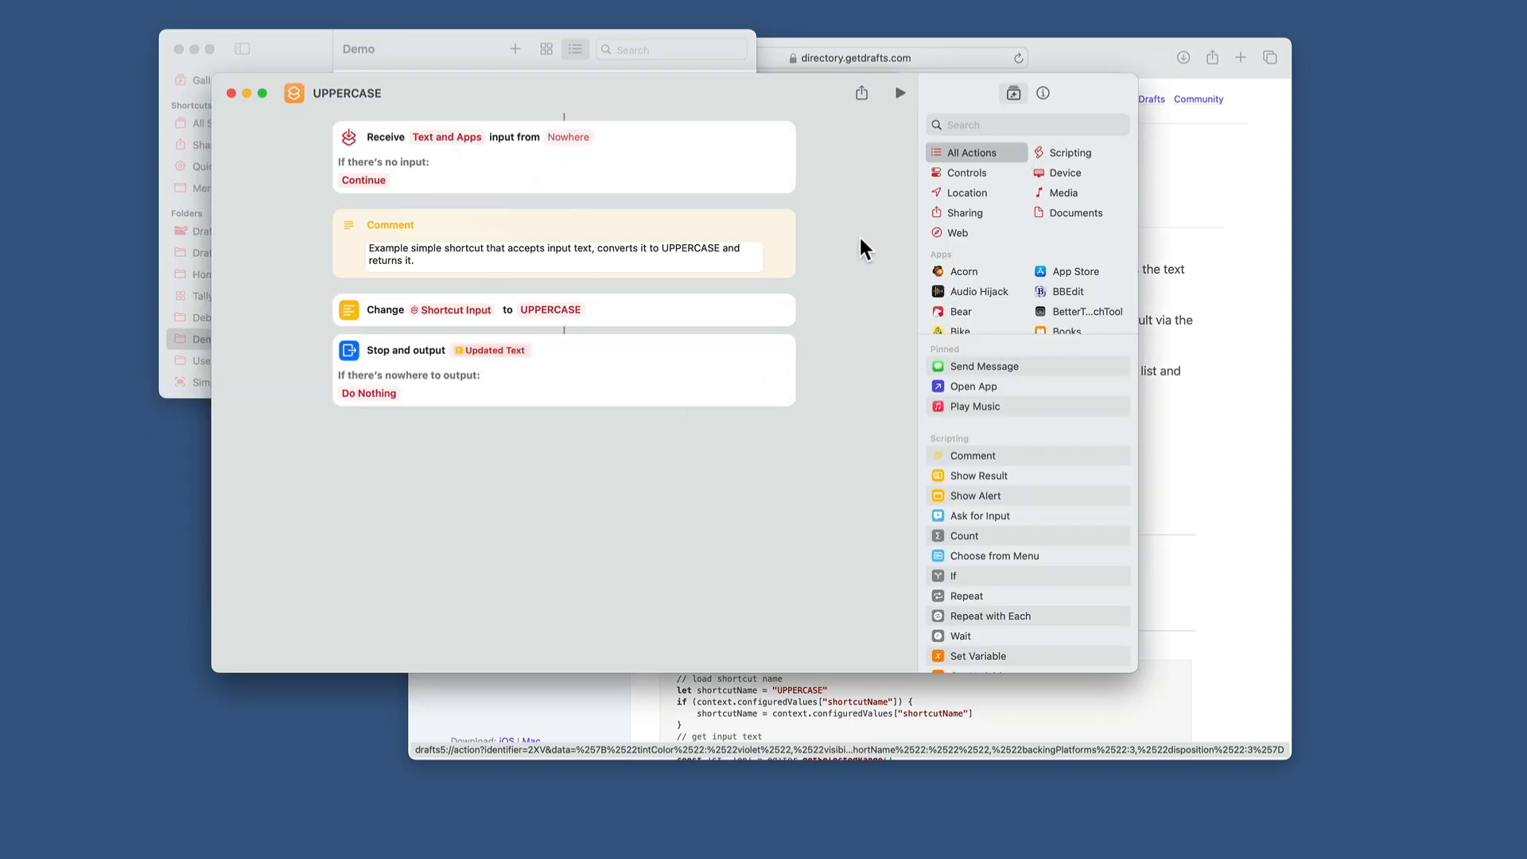
pyautogui.moveTo(485, 181)
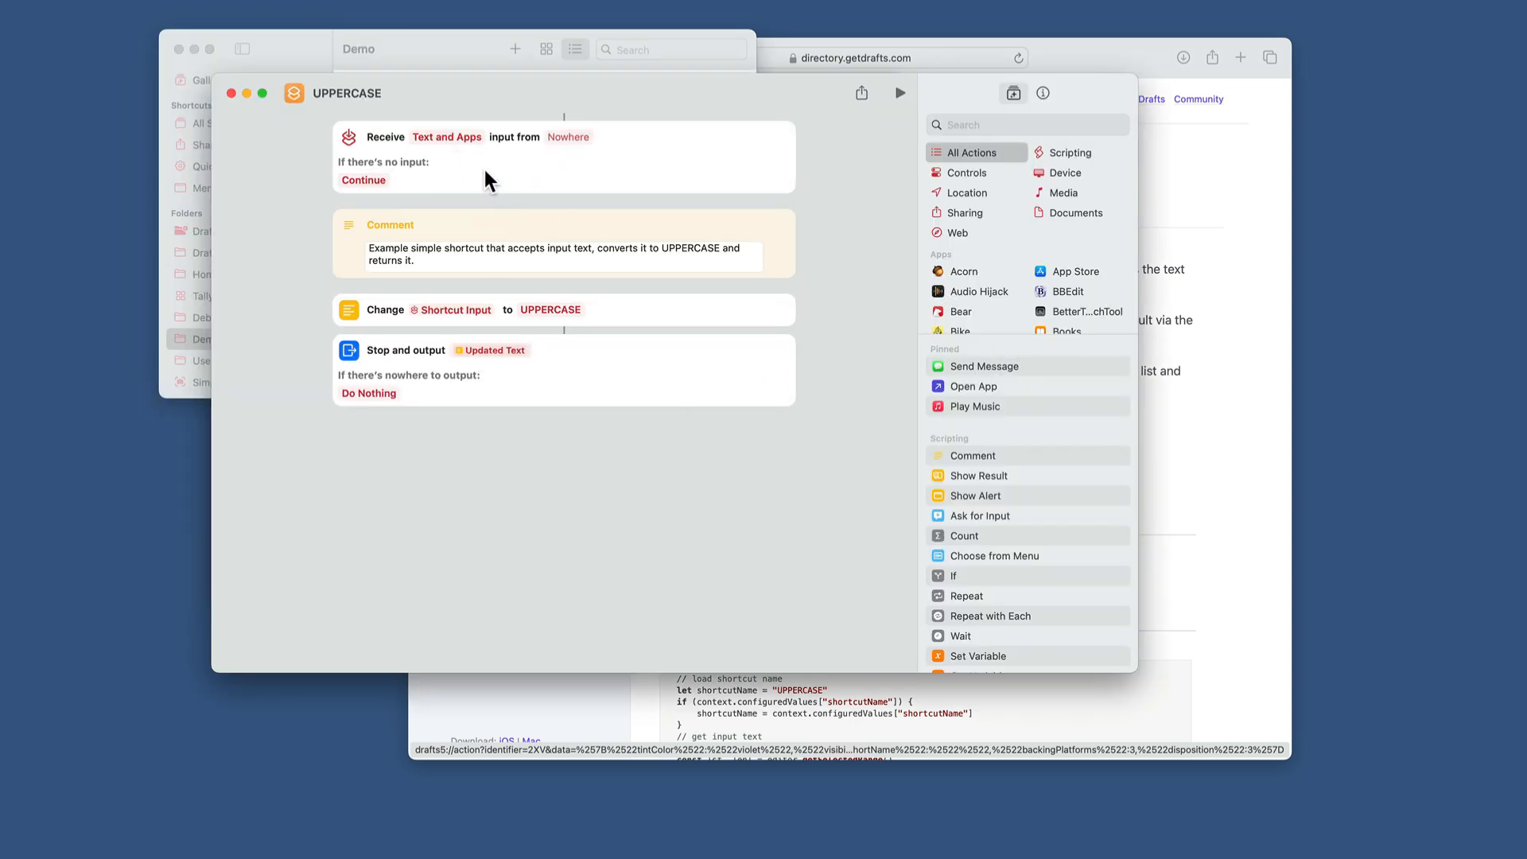
pyautogui.moveTo(478, 287)
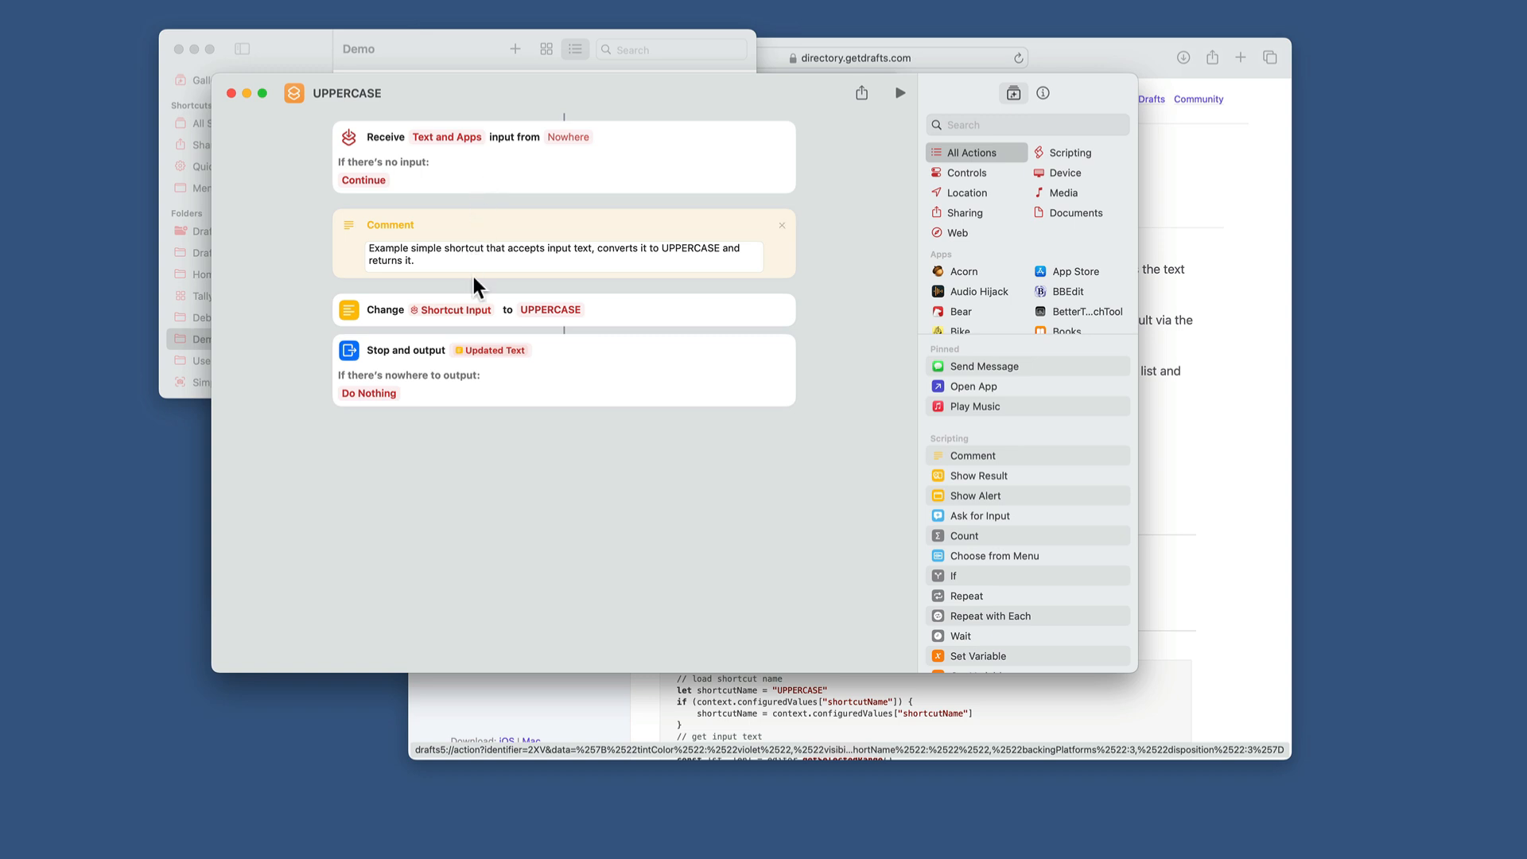
pyautogui.moveTo(475, 450)
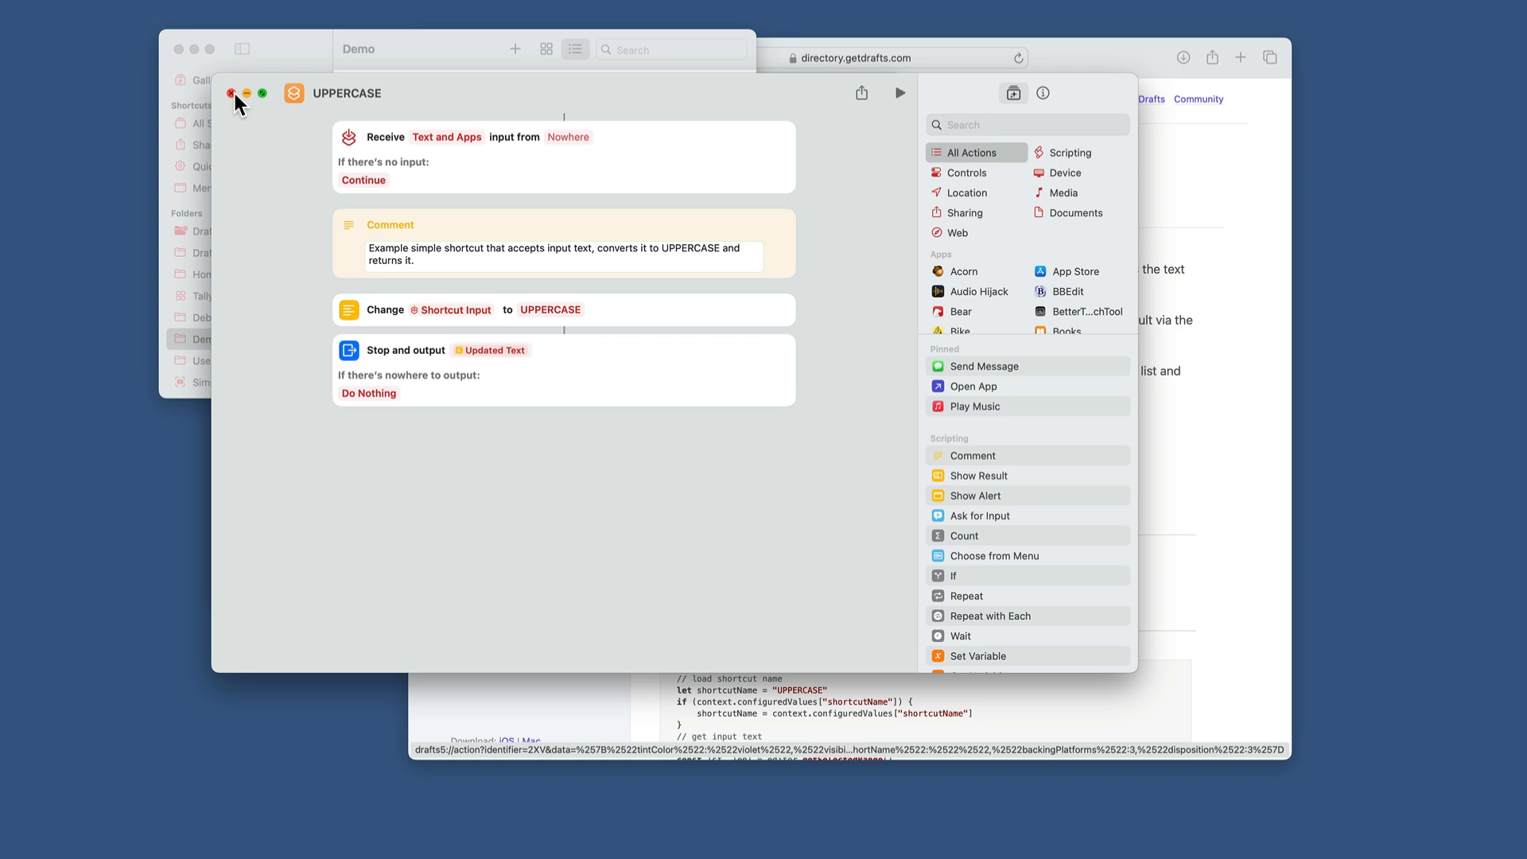
# Close the shortcut editor and save 'UPPERCASE' as the action's Shortcut Name
pyautogui.click(228, 93)
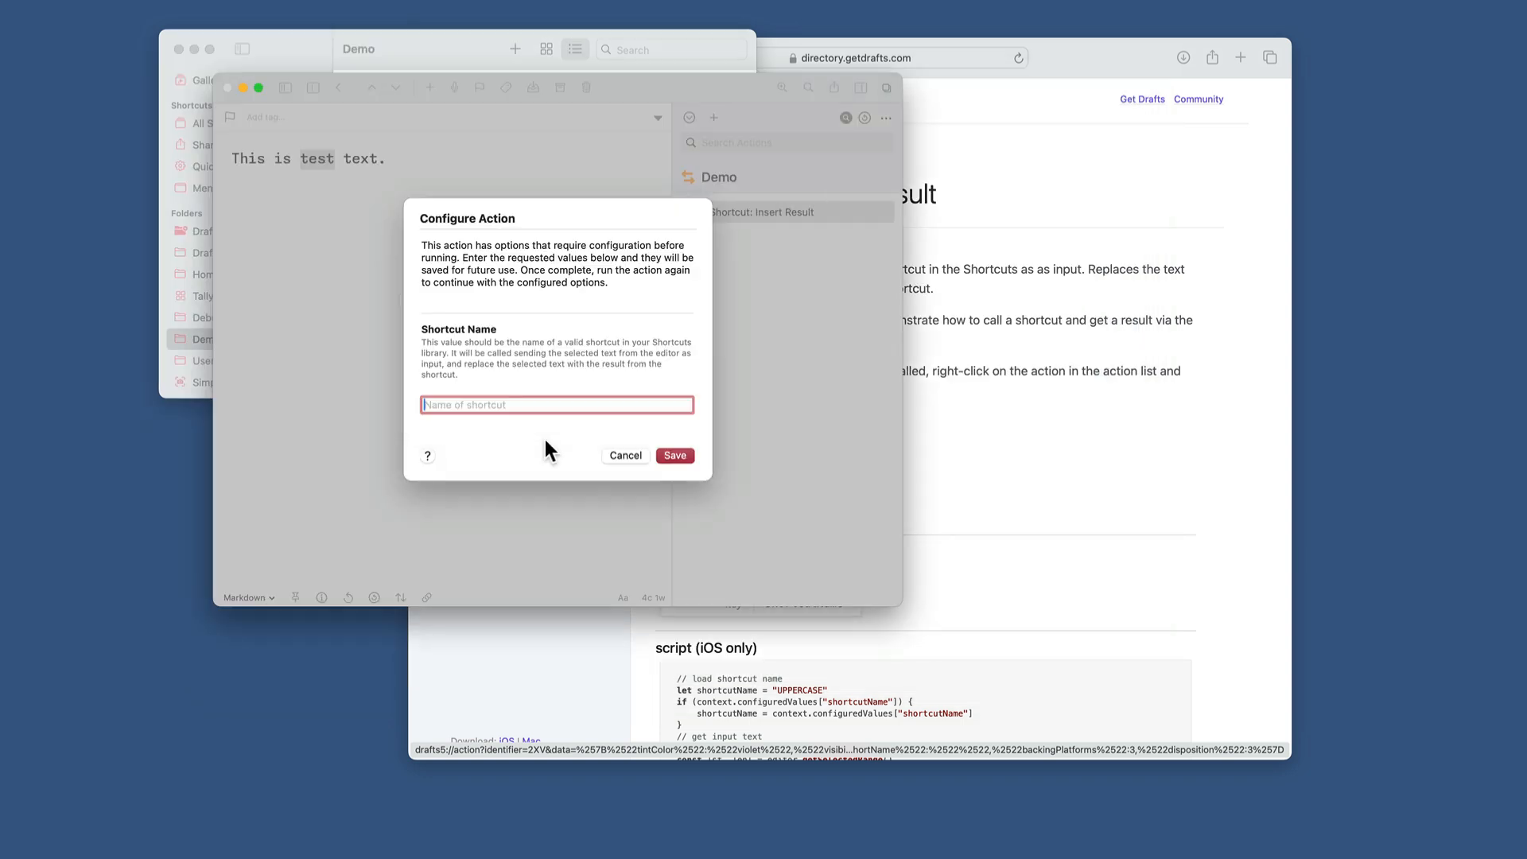
pyautogui.write('UPP')
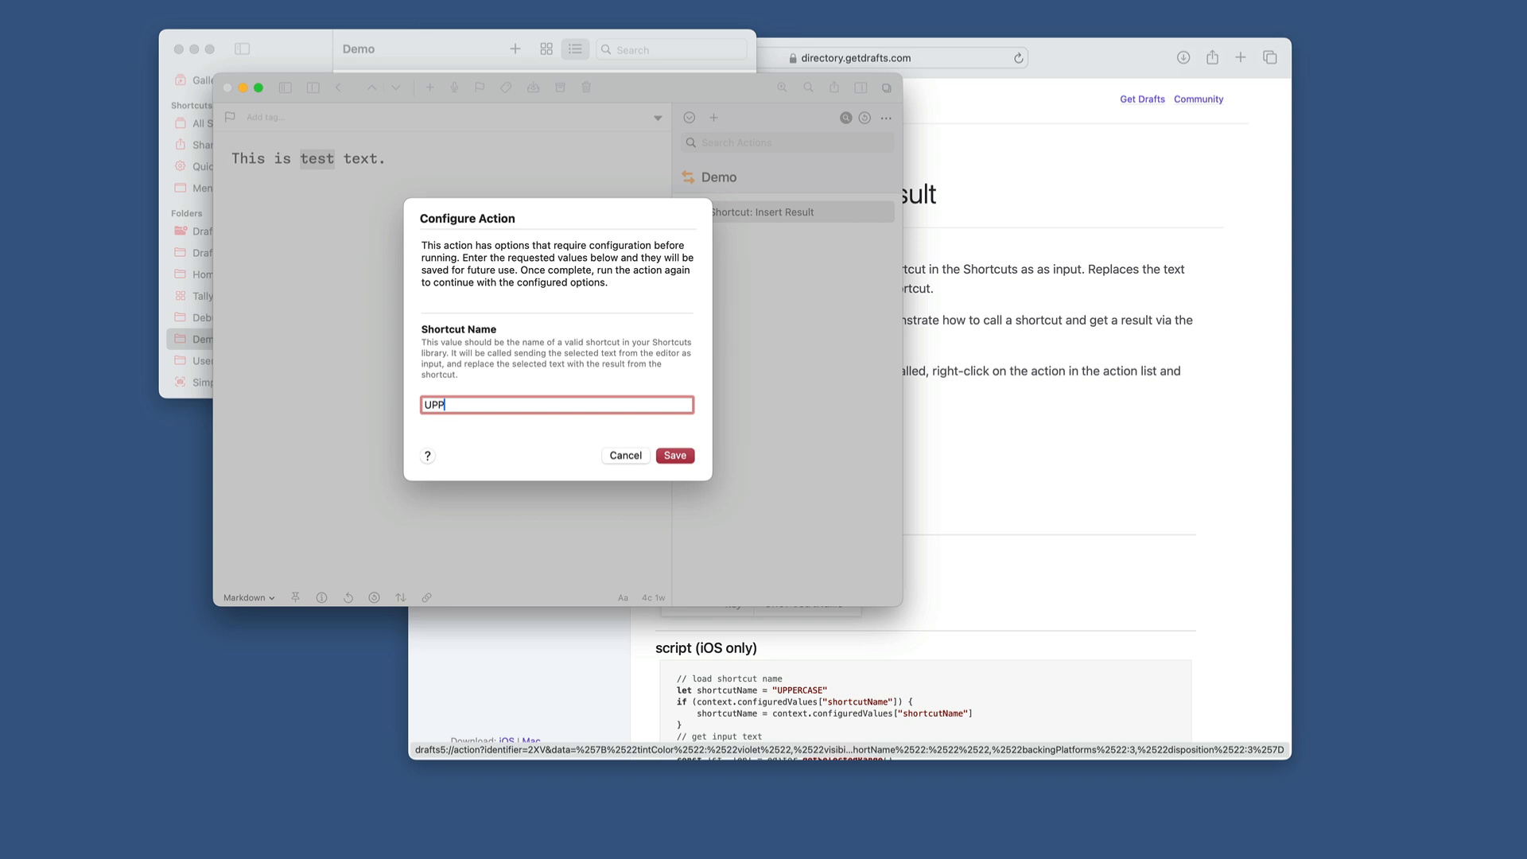
pyautogui.write('ERCAN')
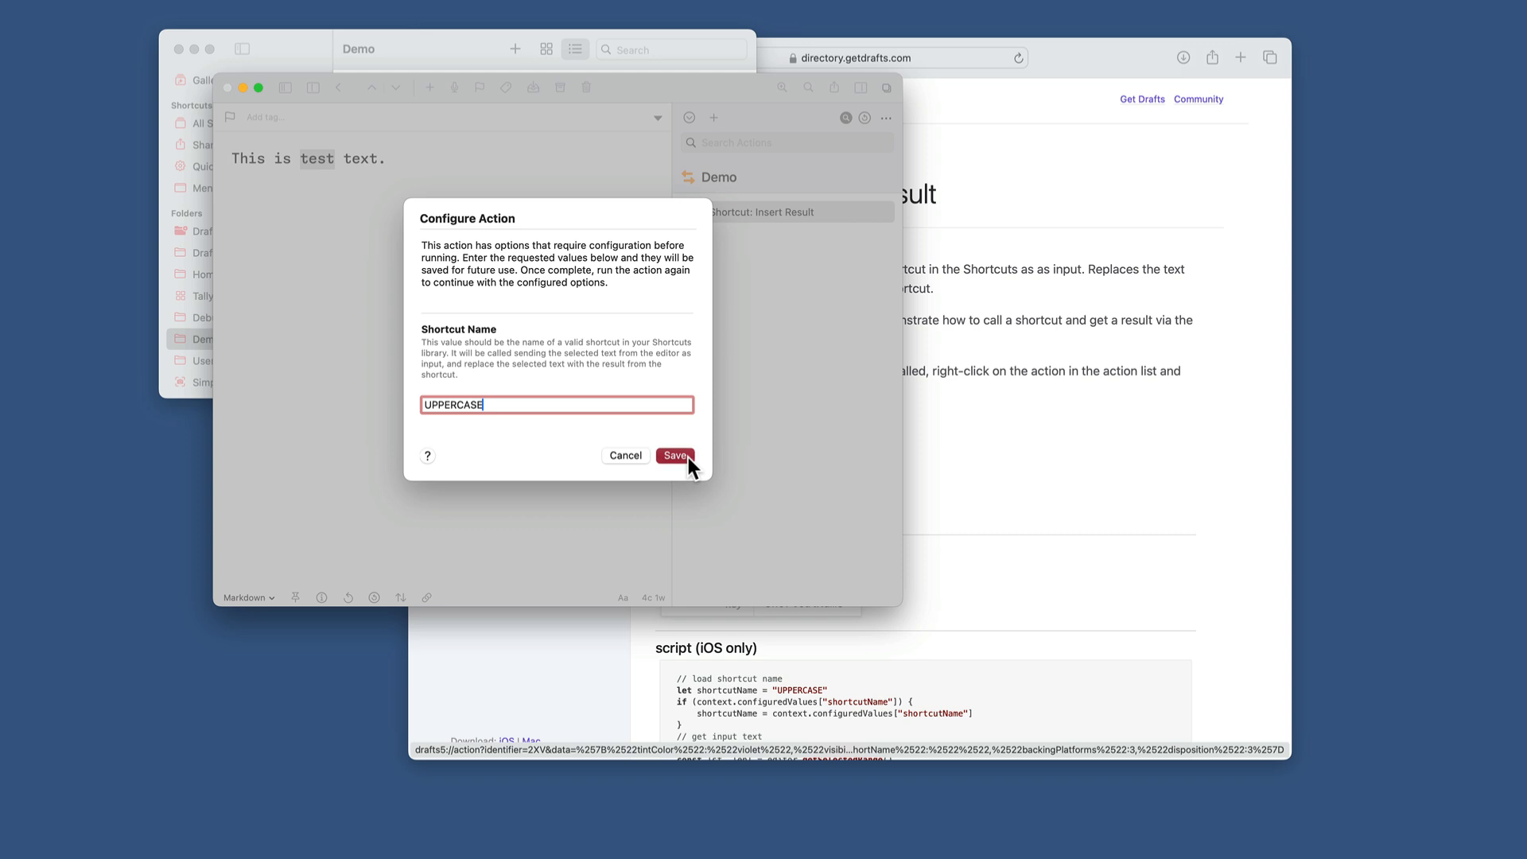
pyautogui.click(675, 456)
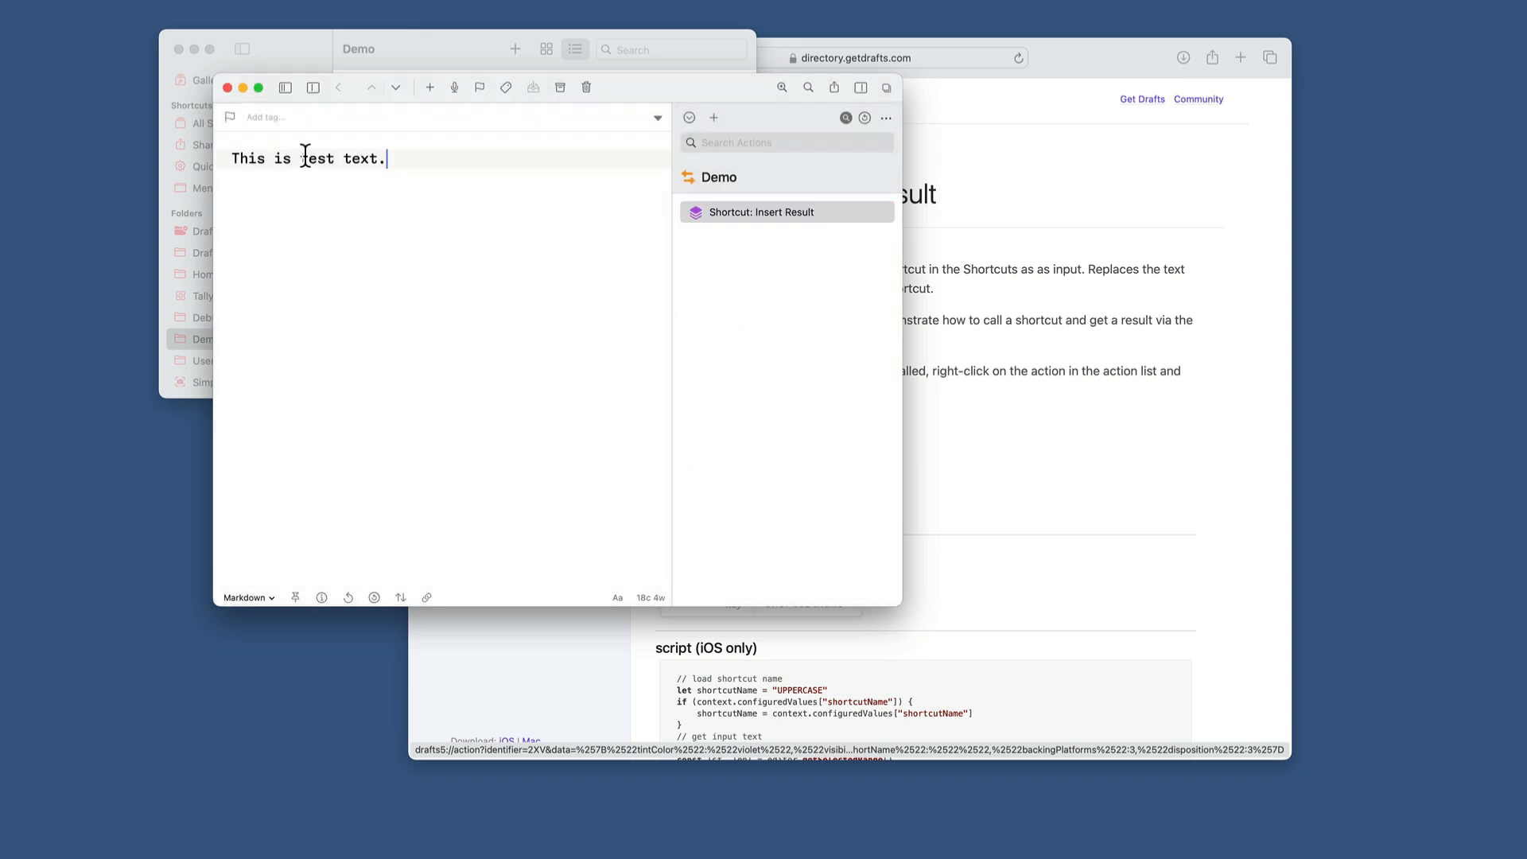
# Select the word 'test' and run Shortcut: Insert Result to make it 'TEST'
pyautogui.doubleClick(316, 158)
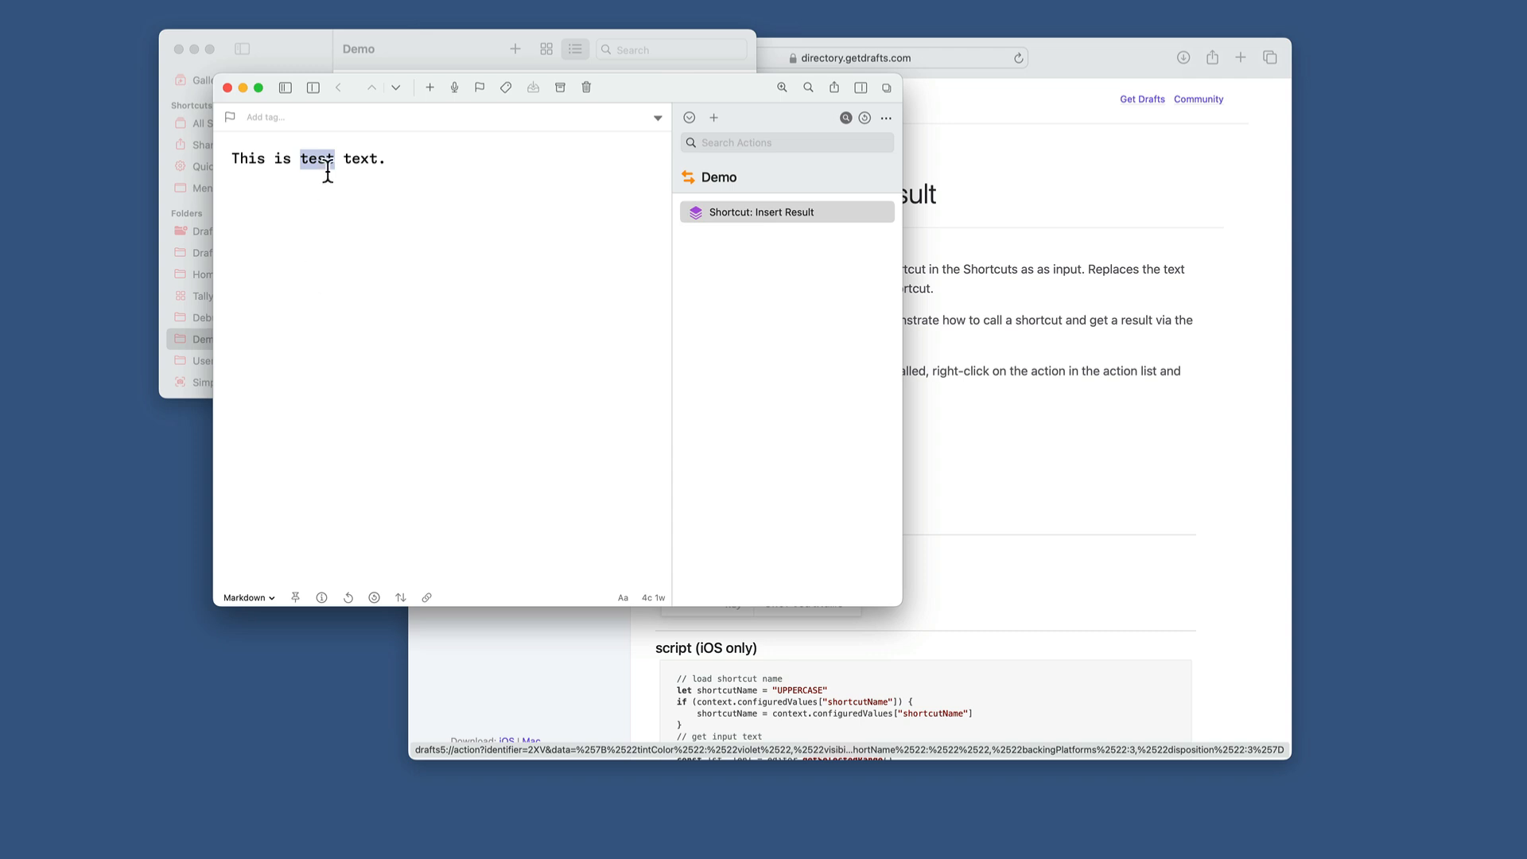
pyautogui.click(786, 212)
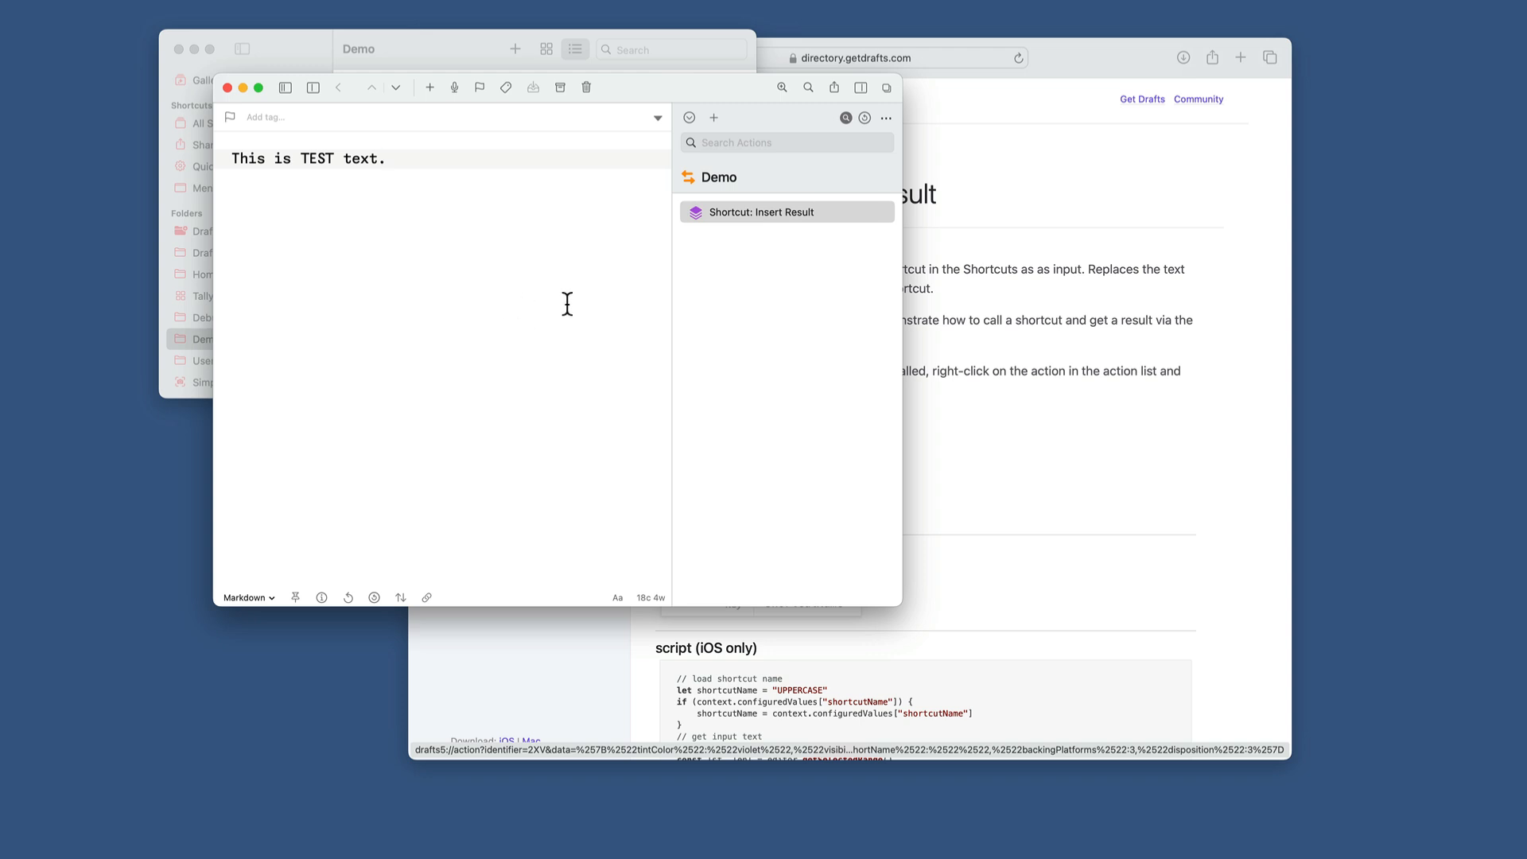
pyautogui.rightClick(773, 211)
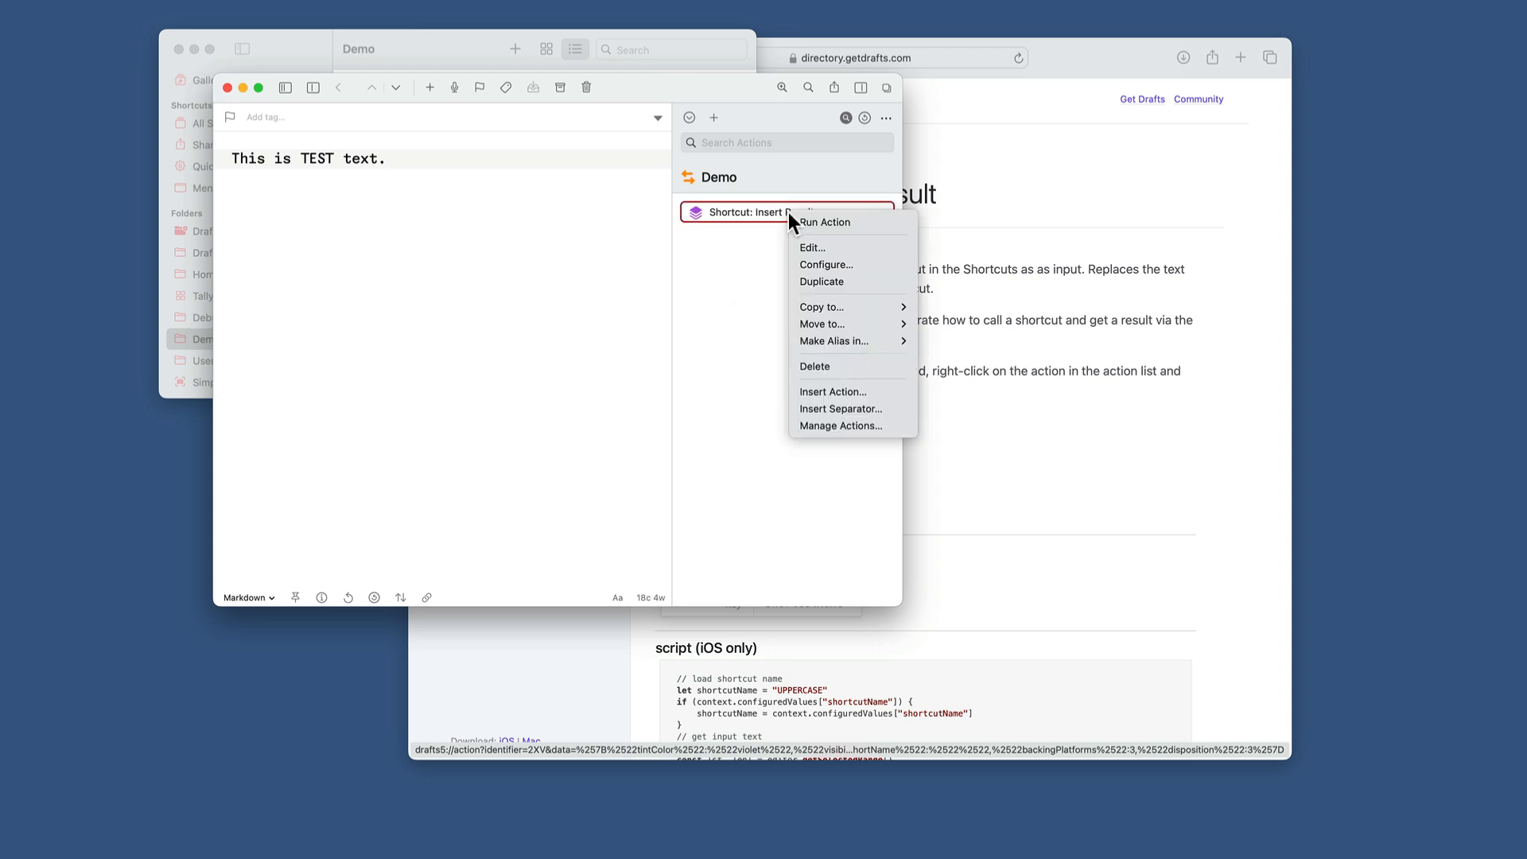
pyautogui.moveTo(843, 270)
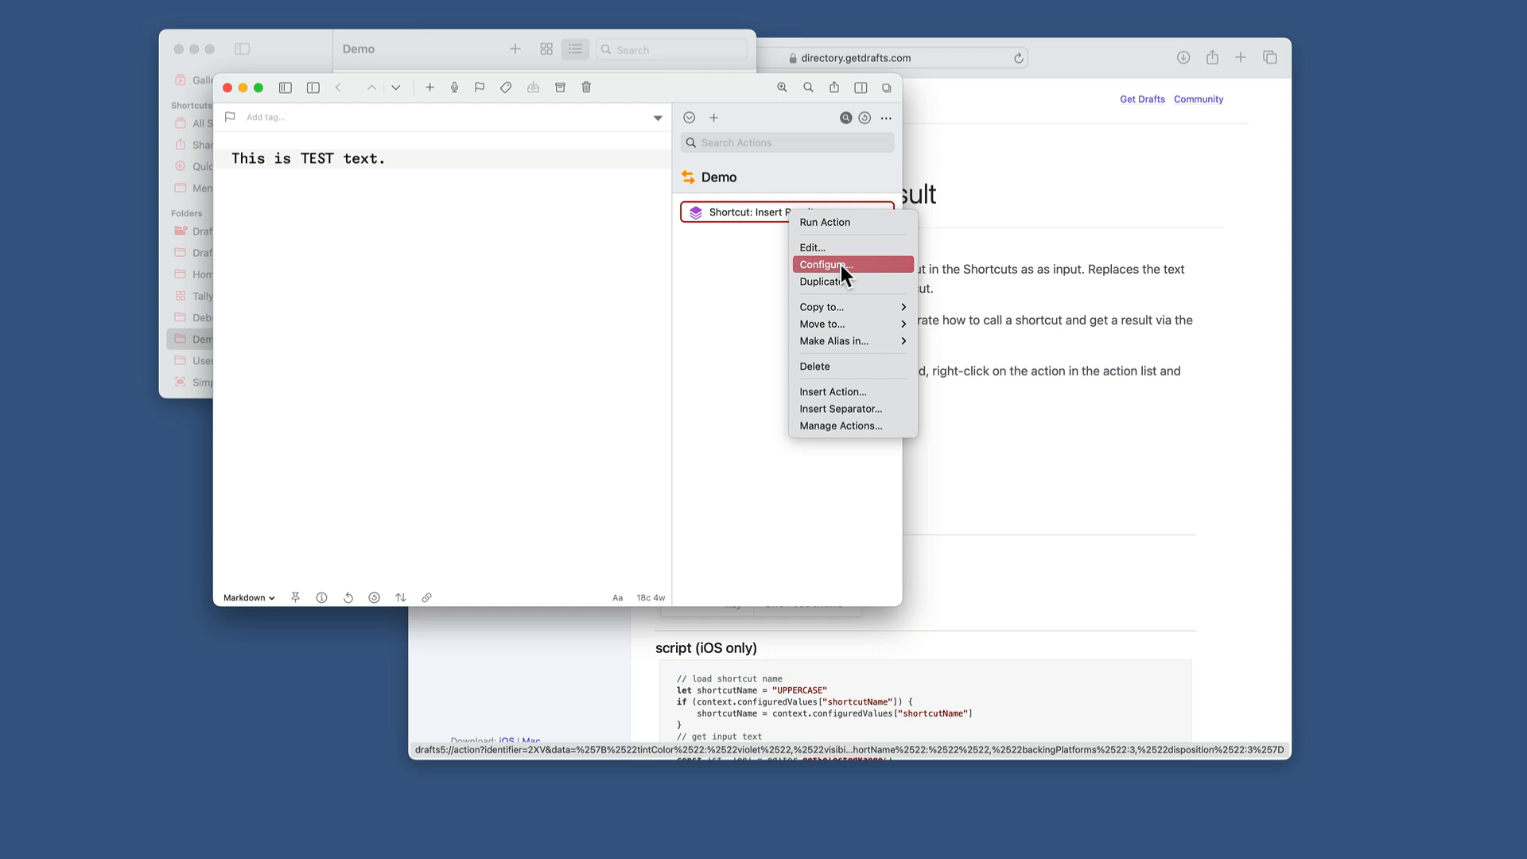
pyautogui.moveTo(848, 276)
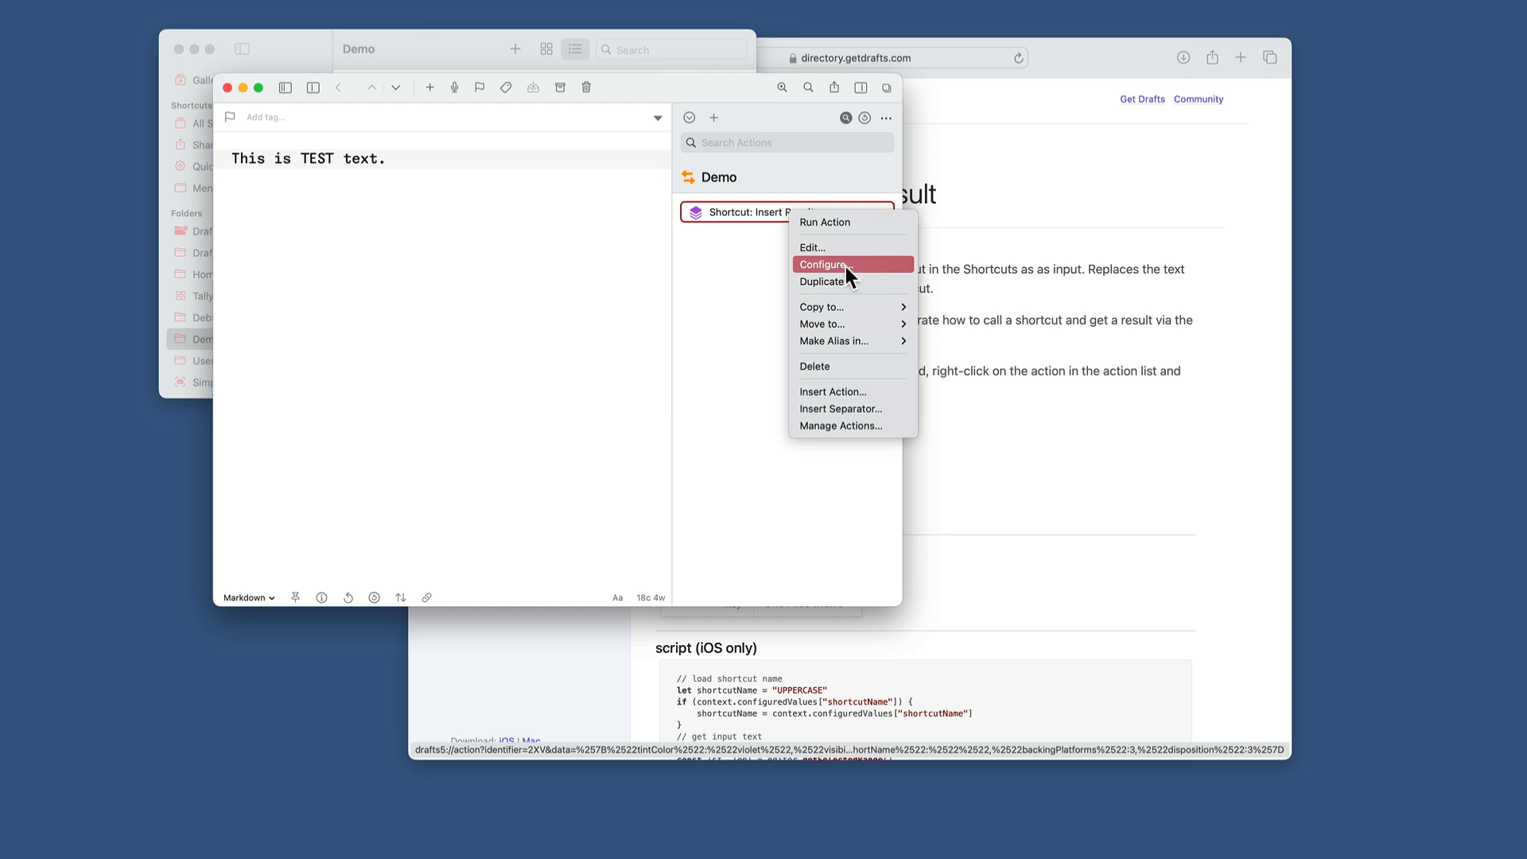
pyautogui.click(827, 263)
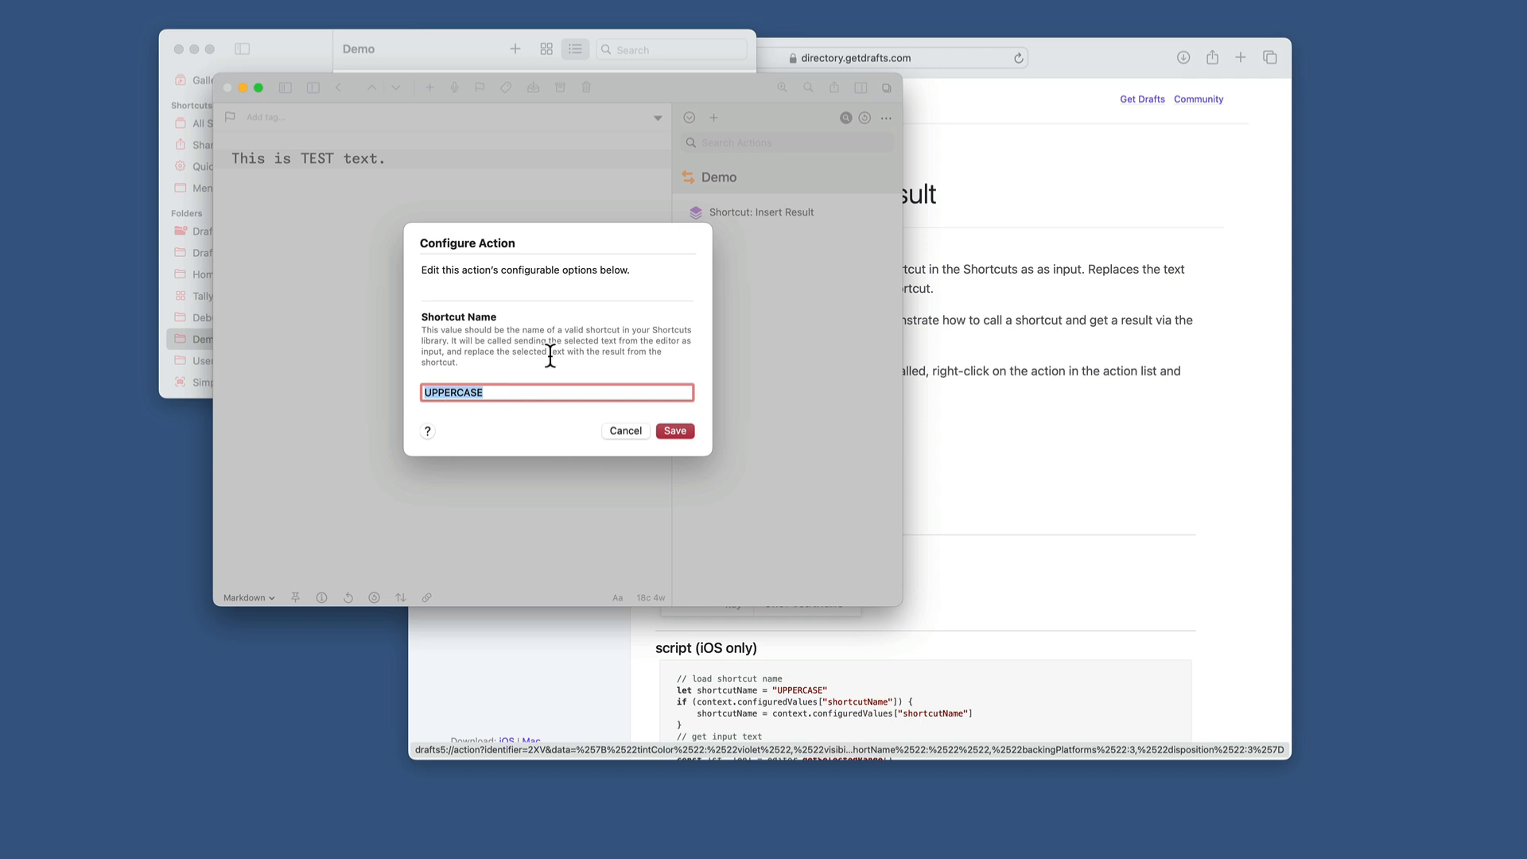
pyautogui.moveTo(605, 435)
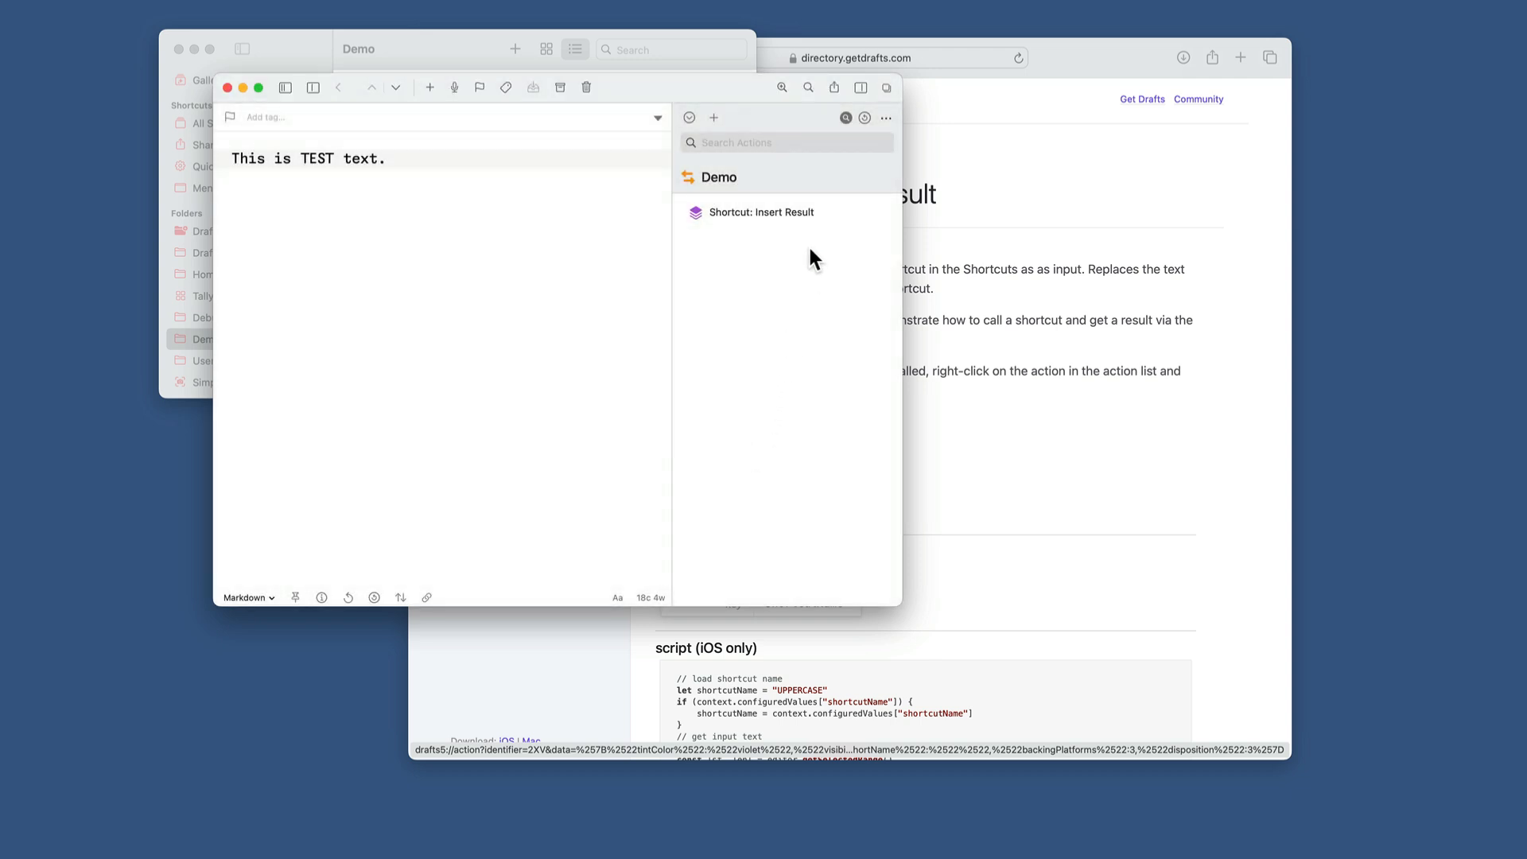
# Duplicate Shortcut: Insert Result, creating 'Shortcut: Insert Result (copy)' in Demo
pyautogui.rightClick(767, 212)
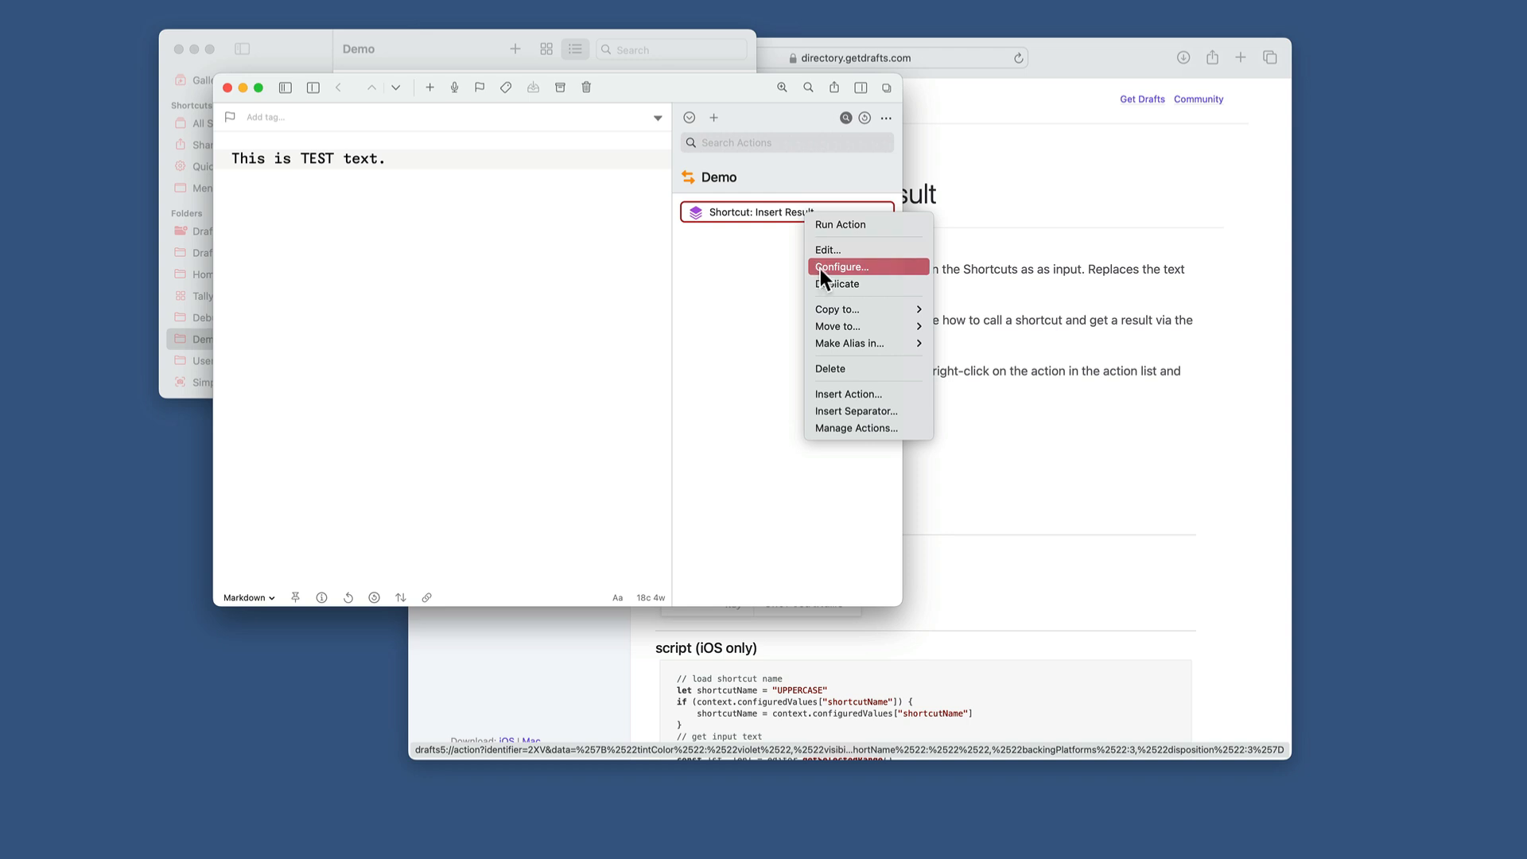
pyautogui.click(840, 284)
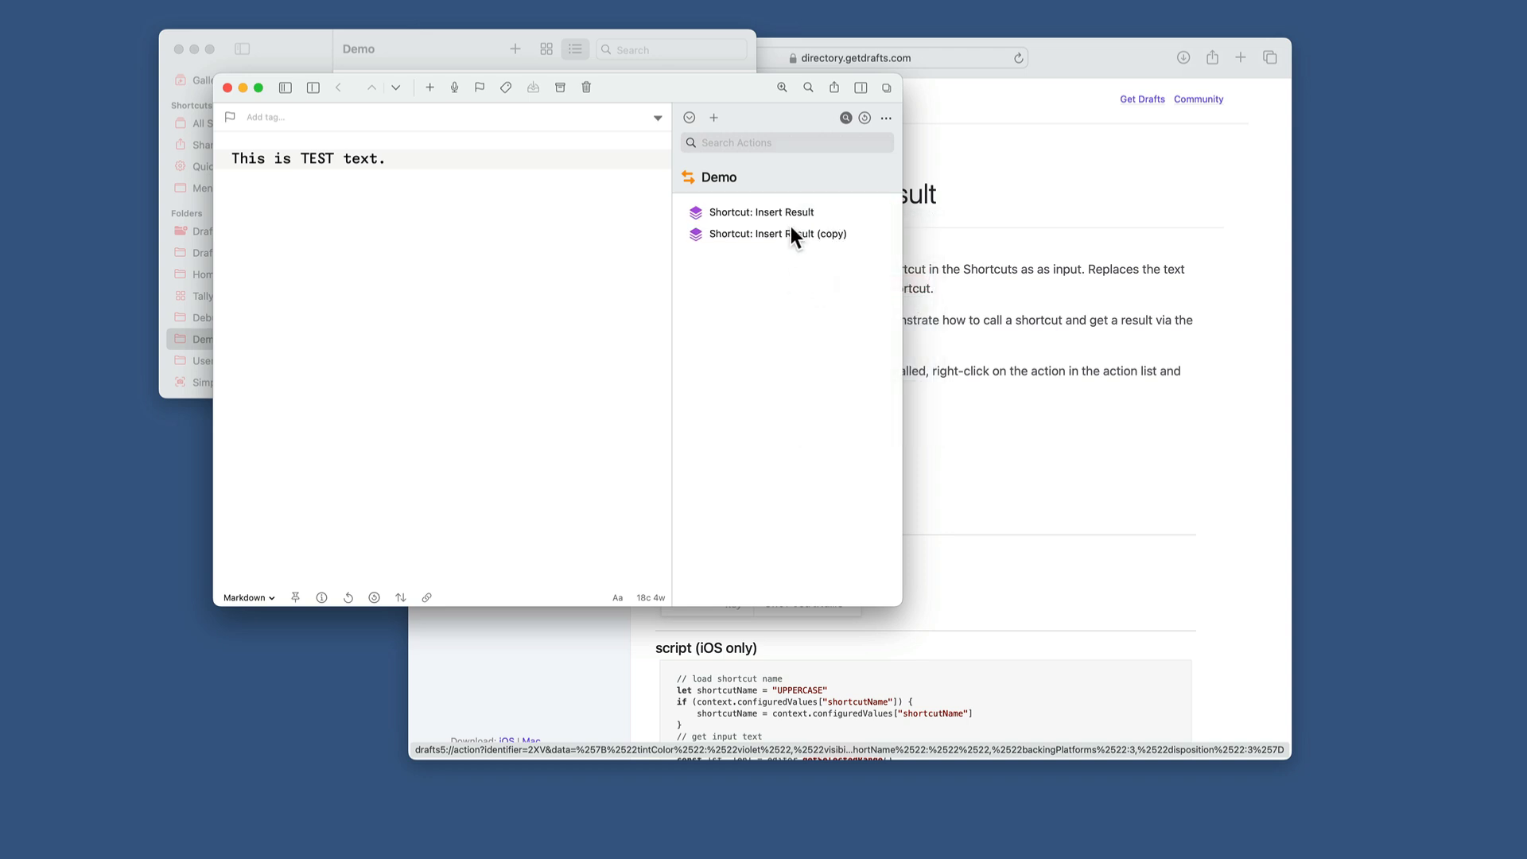
pyautogui.click(778, 233)
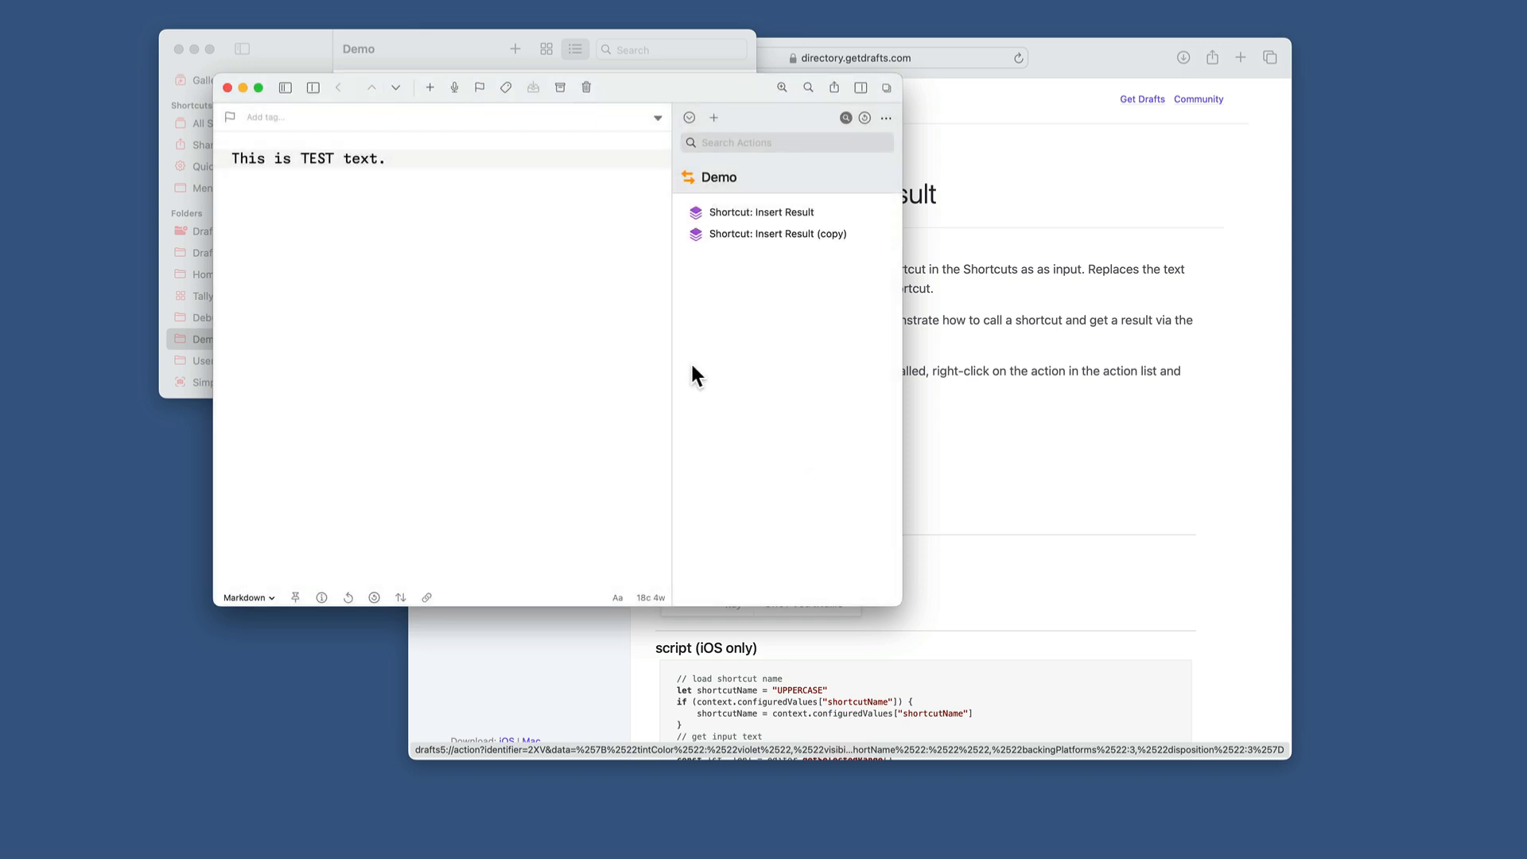
pyautogui.moveTo(782, 286)
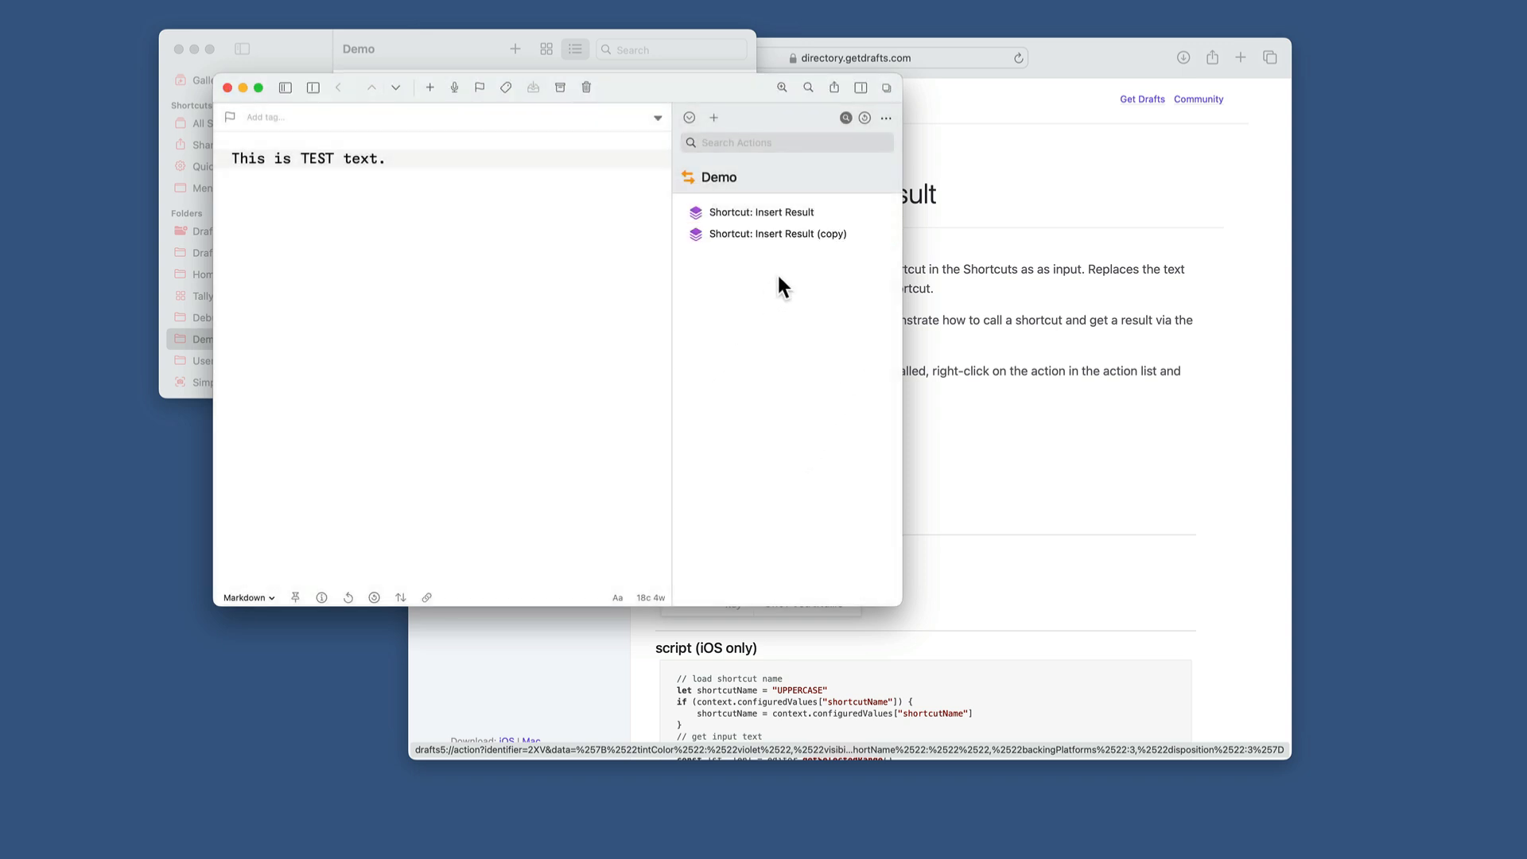
# Edit the original Shortcut: Insert Result and view its macOS Script step code
pyautogui.rightClick(760, 212)
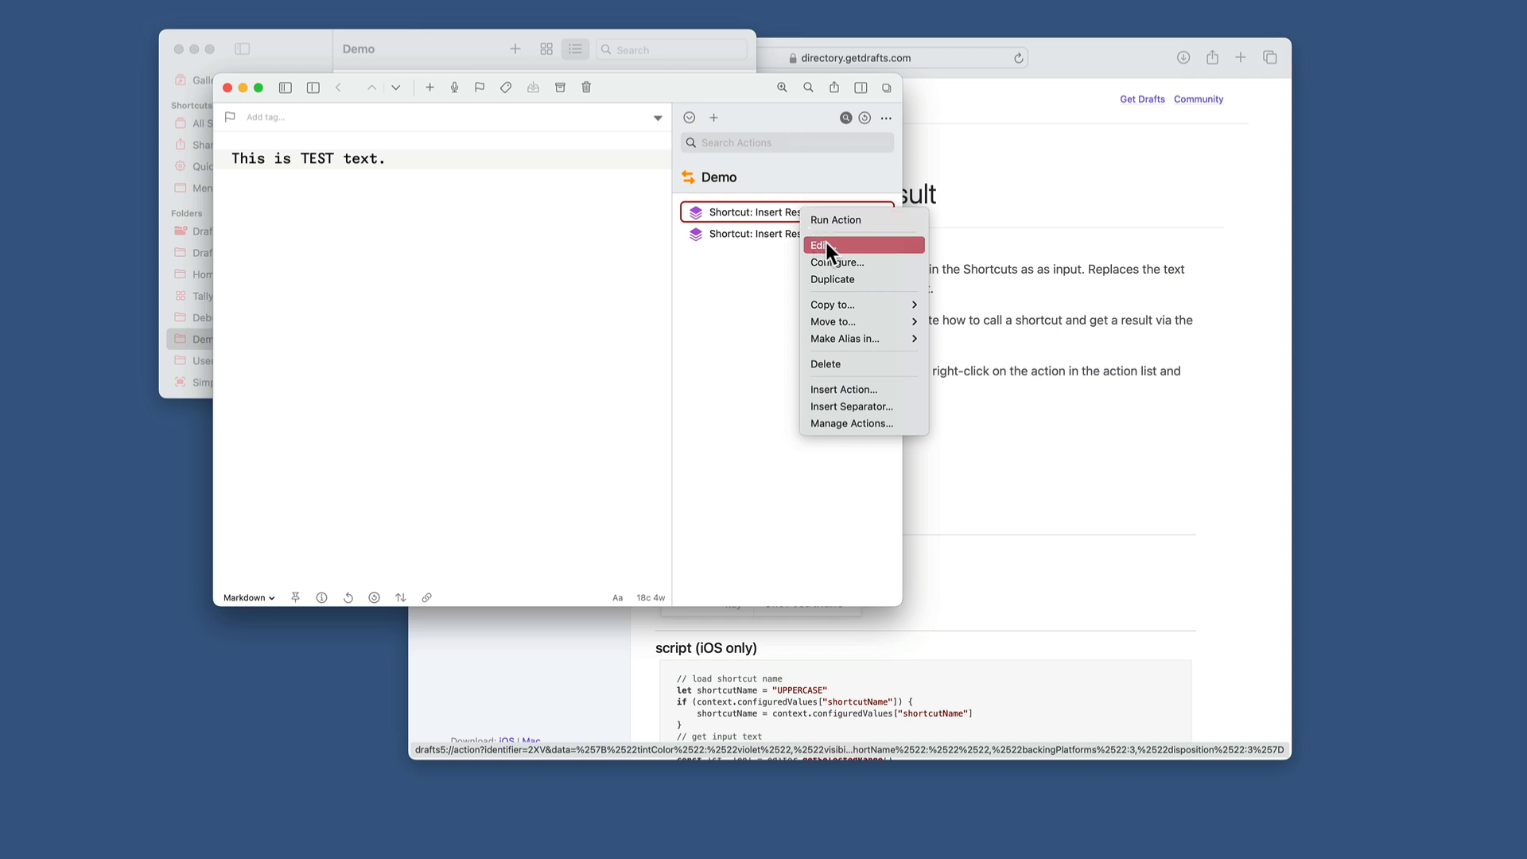
pyautogui.click(820, 244)
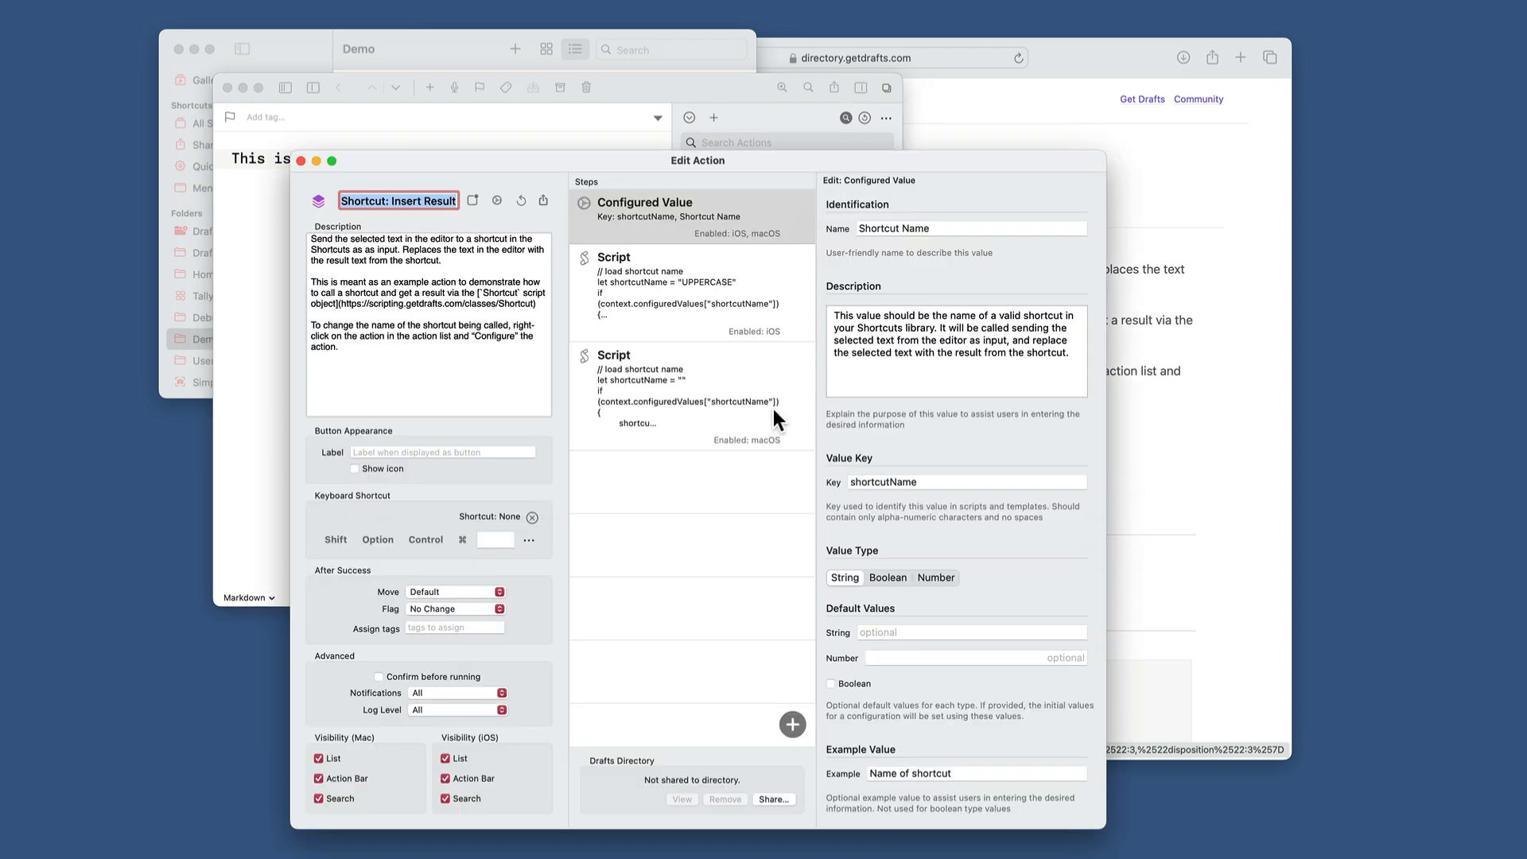
pyautogui.click(690, 397)
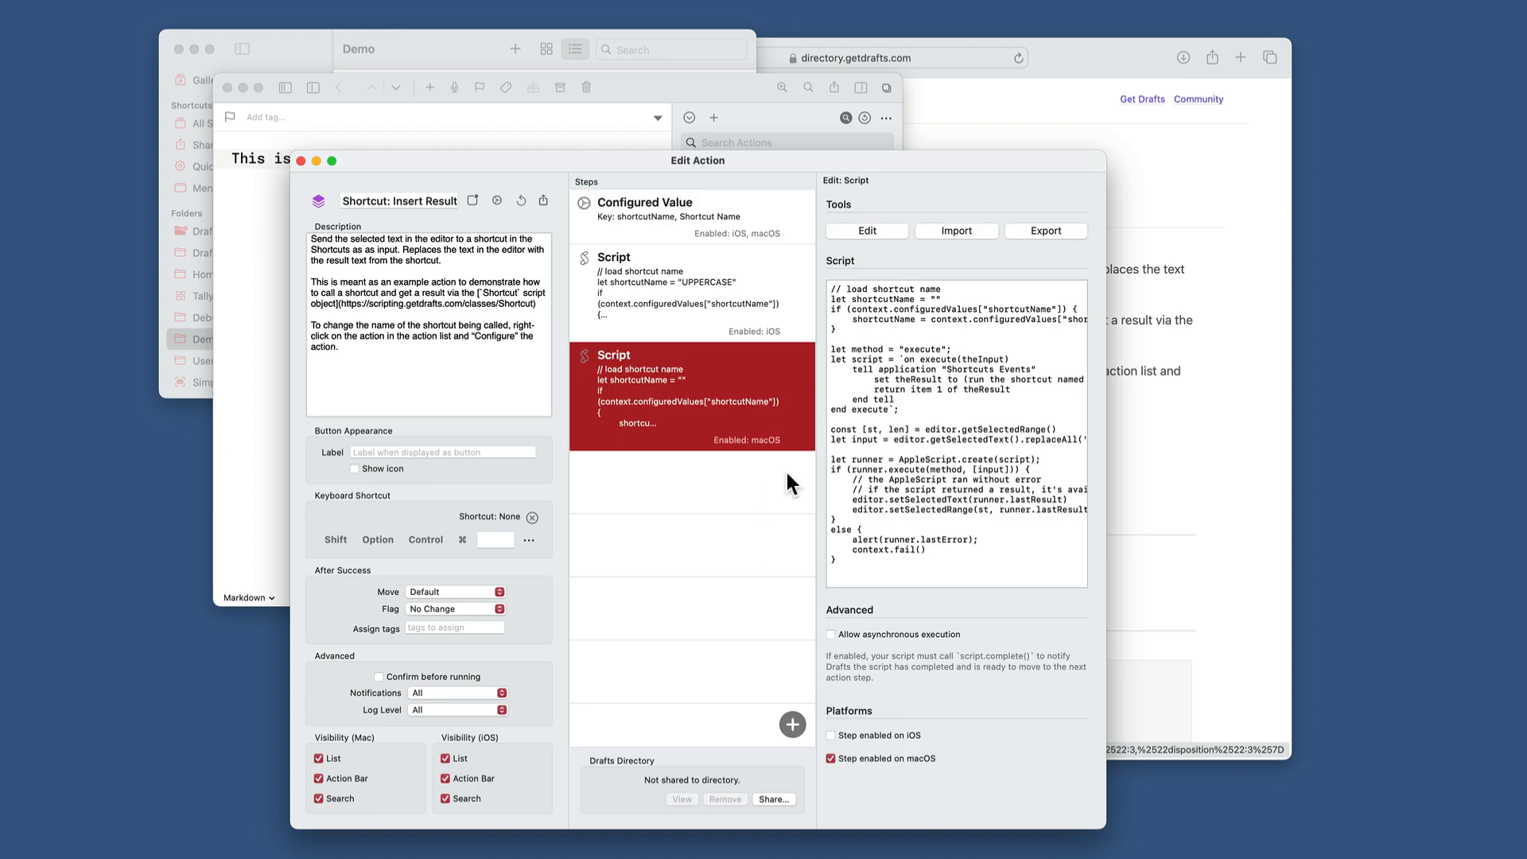